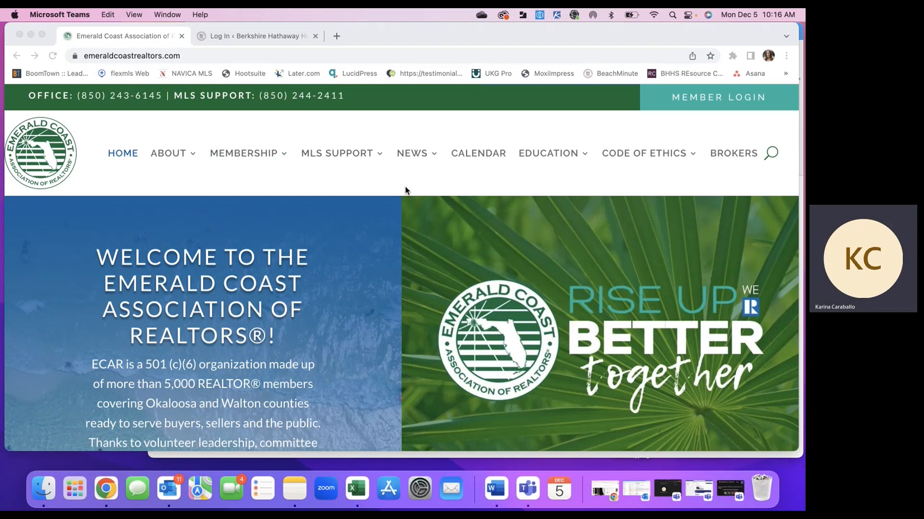
{"action": "mouse_move", "coordinate": [86, 61]}
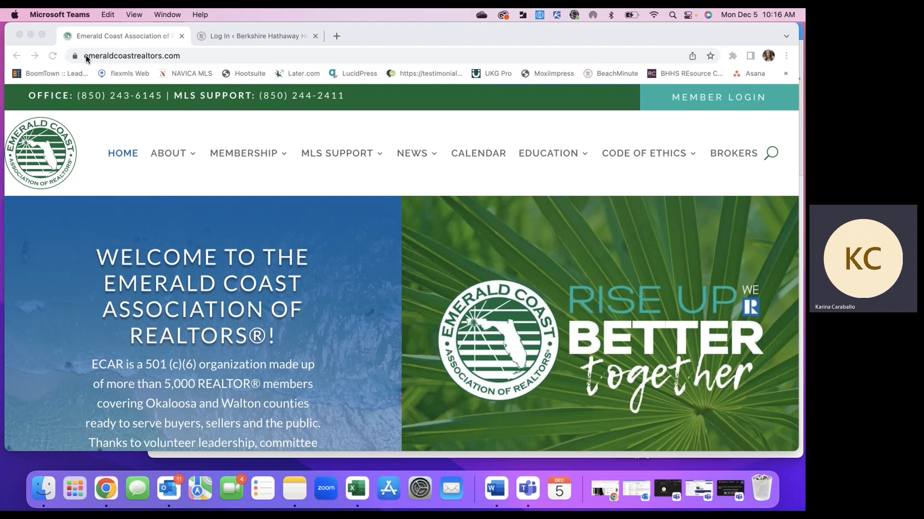
{"action": "mouse_move", "coordinate": [324, 128]}
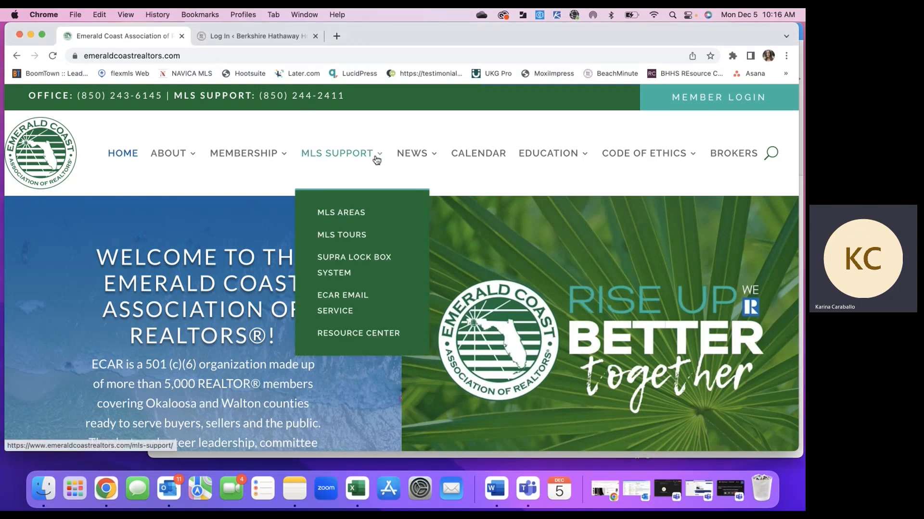
{"action": "mouse_move", "coordinate": [348, 301]}
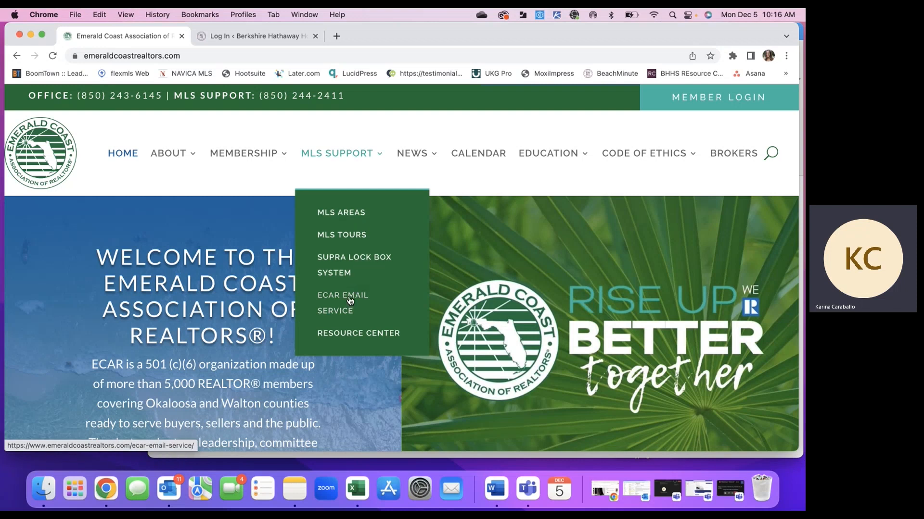
Go to the ECAR Email Service page and reach the area Google Group subscribe addresses
{"action": "left_click", "coordinate": [343, 302]}
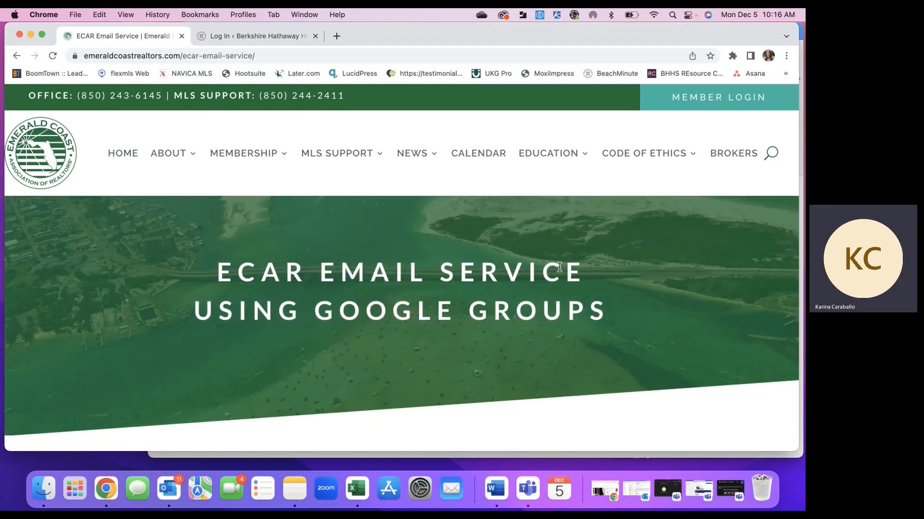
{"action": "scroll", "scroll_direction": "down", "scroll_amount": 3}
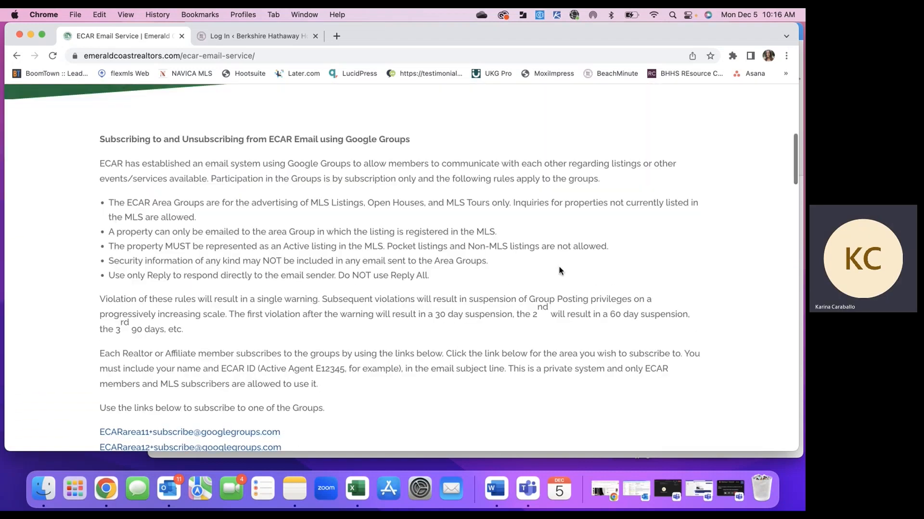
{"action": "scroll", "scroll_direction": "down", "scroll_amount": 3}
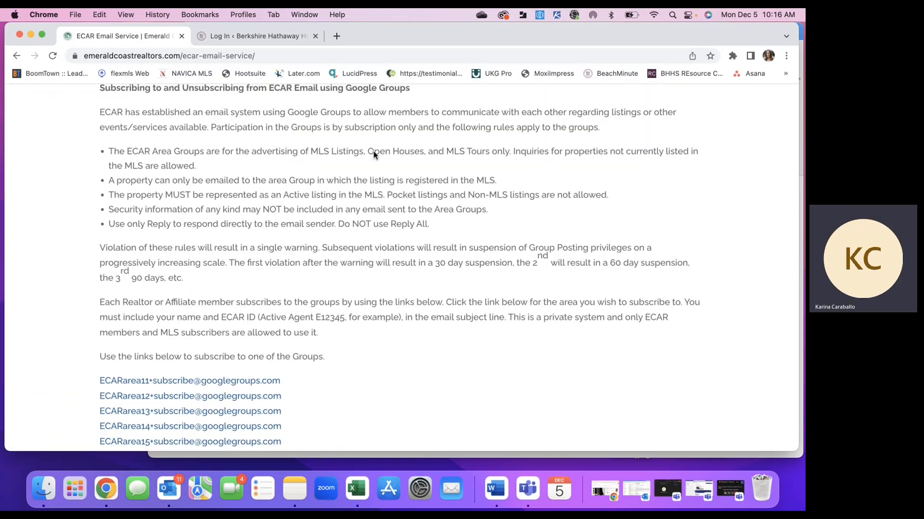
{"action": "scroll", "scroll_direction": "down", "scroll_amount": 3}
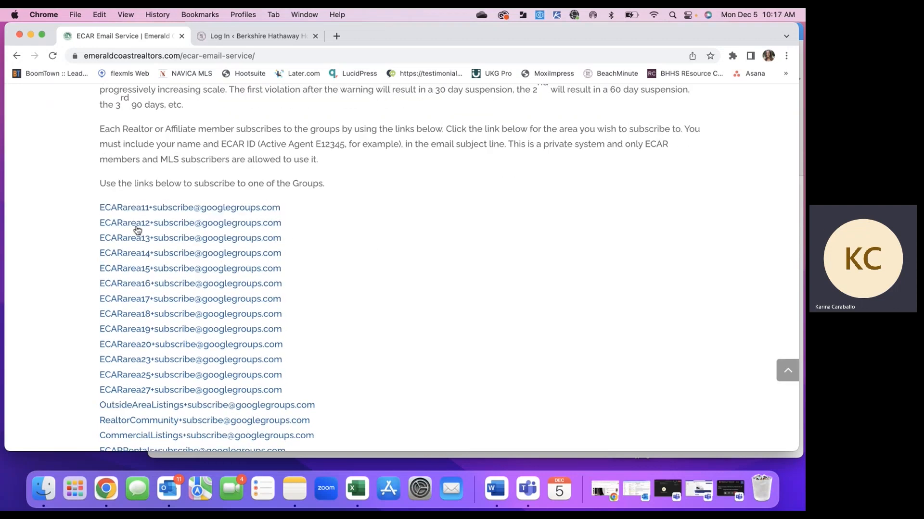
{"action": "mouse_move", "coordinate": [142, 387]}
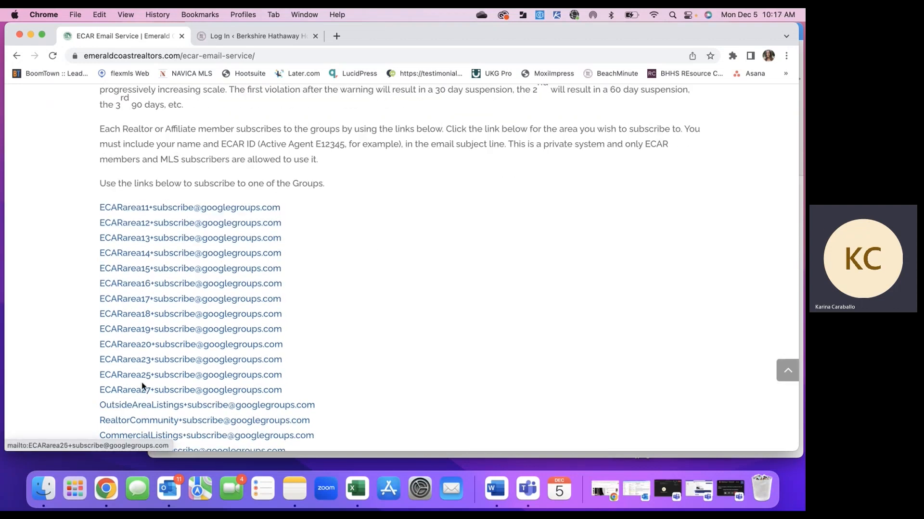
{"action": "mouse_move", "coordinate": [141, 230]}
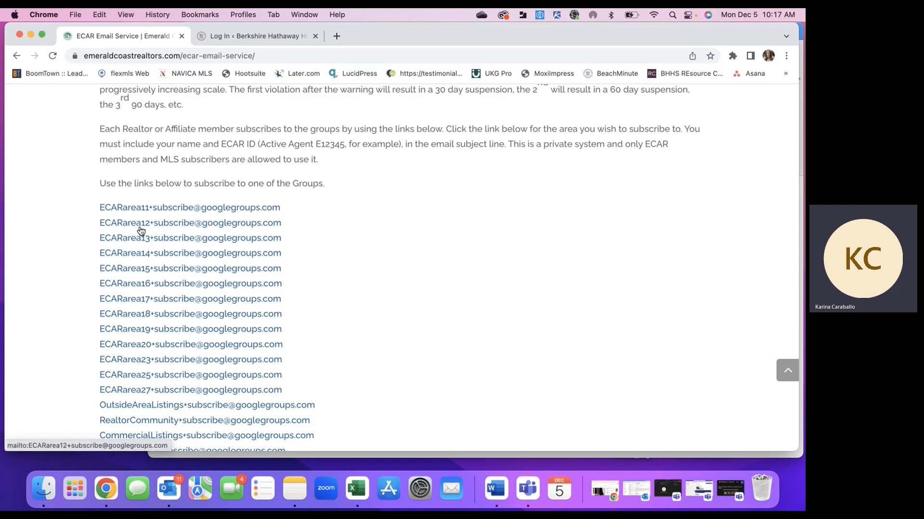
{"action": "mouse_move", "coordinate": [312, 228]}
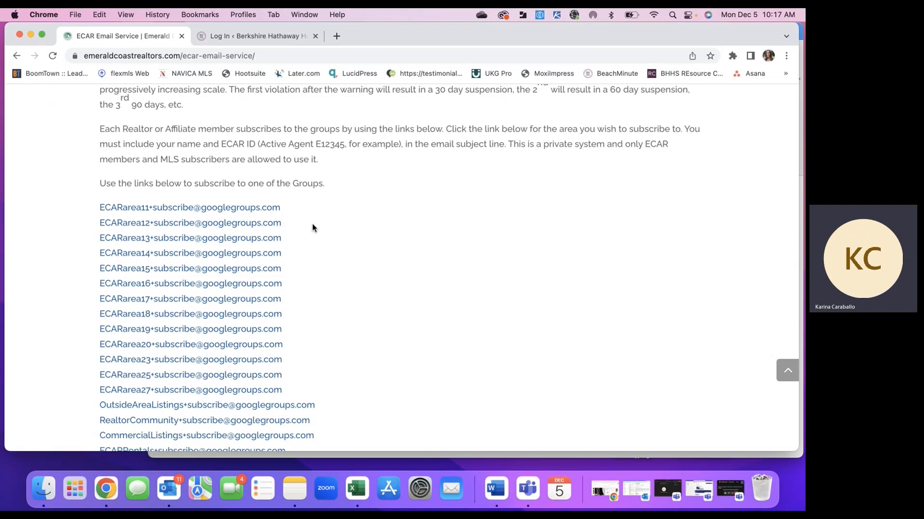
{"action": "mouse_move", "coordinate": [308, 355]}
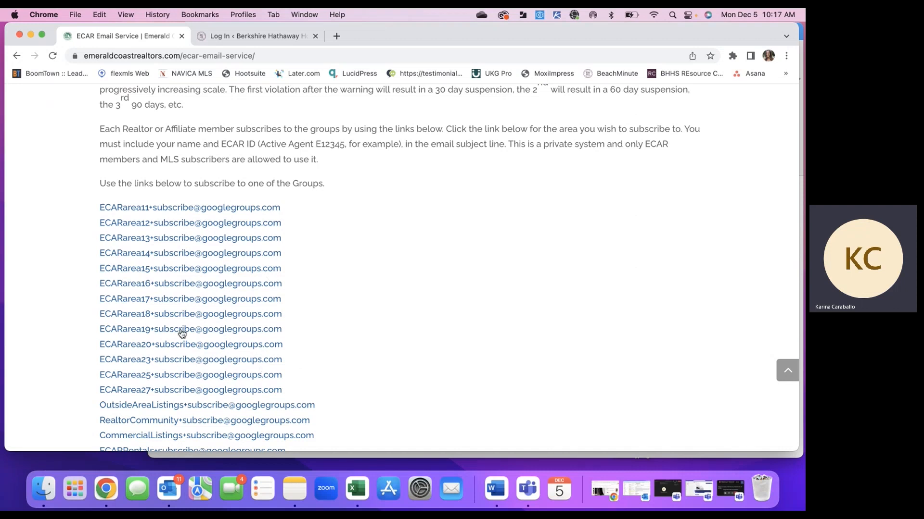
{"action": "mouse_move", "coordinate": [204, 158]}
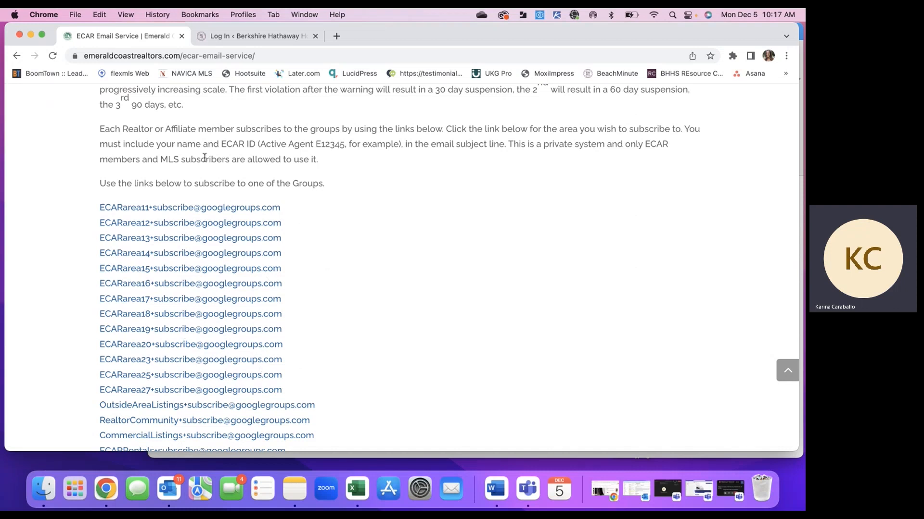
{"action": "mouse_move", "coordinate": [189, 142]}
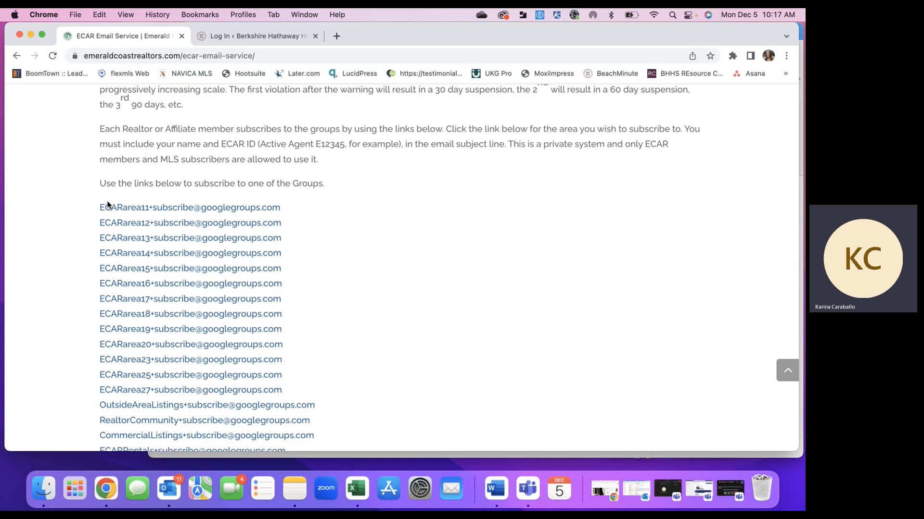
Highlight the rule requiring your name and ECAR ID in the subject line
{"action": "double_click", "coordinate": [189, 207]}
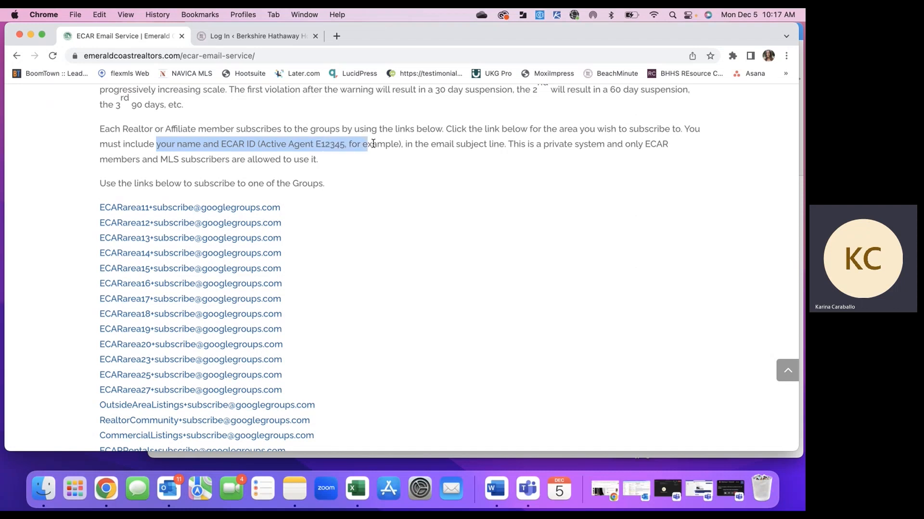
{"action": "left_click_drag", "start_coordinate": [372, 143], "coordinate": [482, 143]}
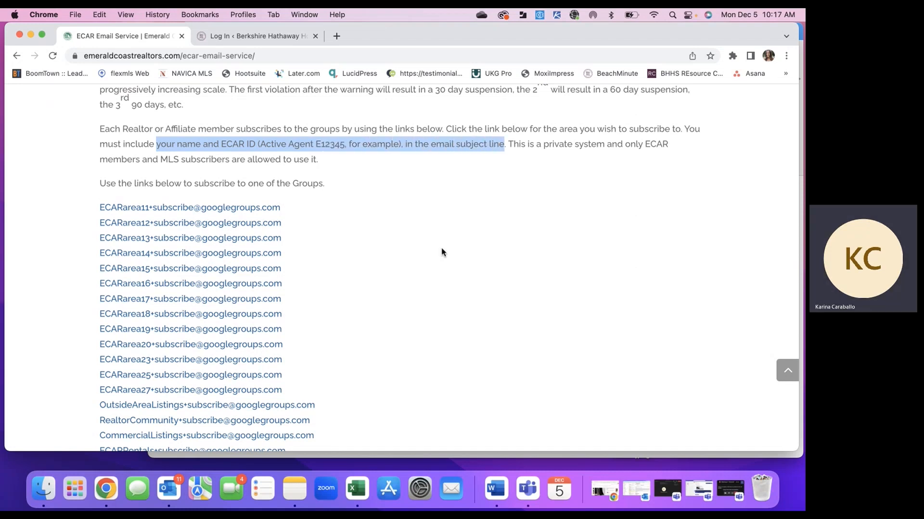
Review the Sending Emails and Replying to Messages rules down to the Group Descriptions table
{"action": "scroll", "scroll_direction": "down", "scroll_amount": 3}
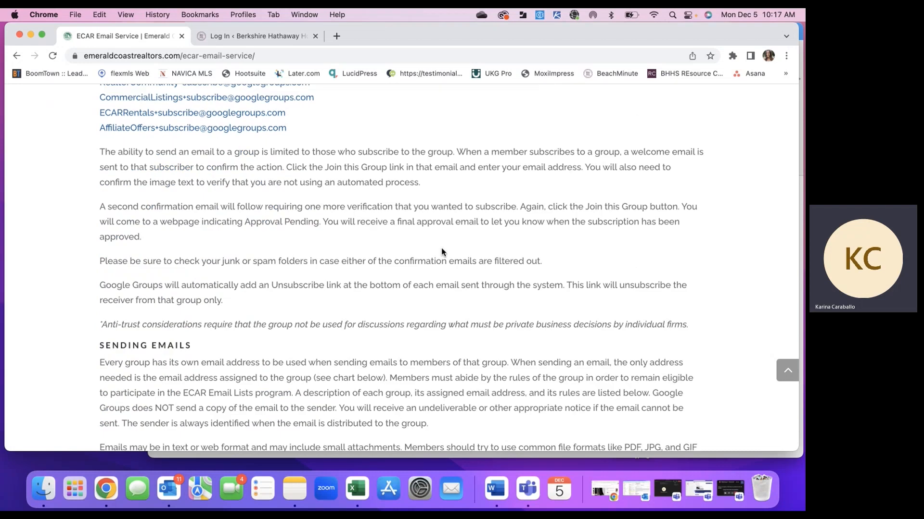
{"action": "mouse_move", "coordinate": [375, 216]}
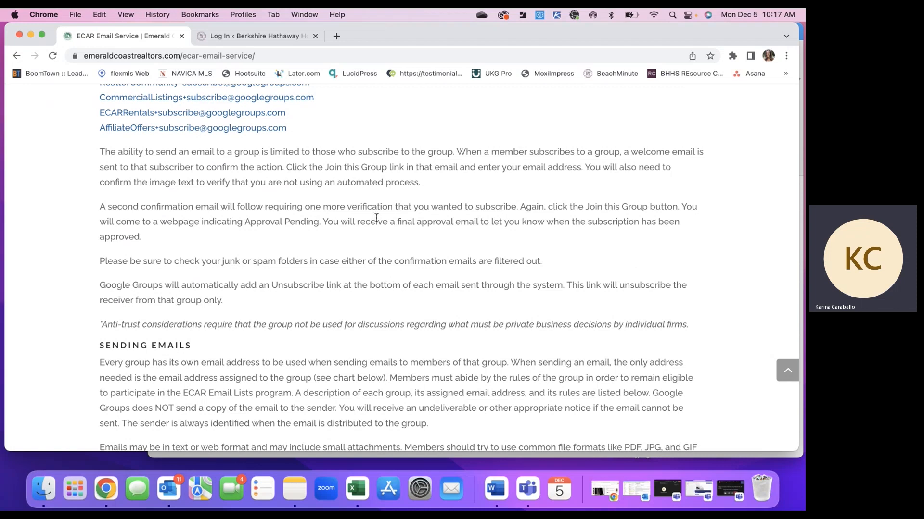
{"action": "scroll", "scroll_direction": "down", "scroll_amount": 3}
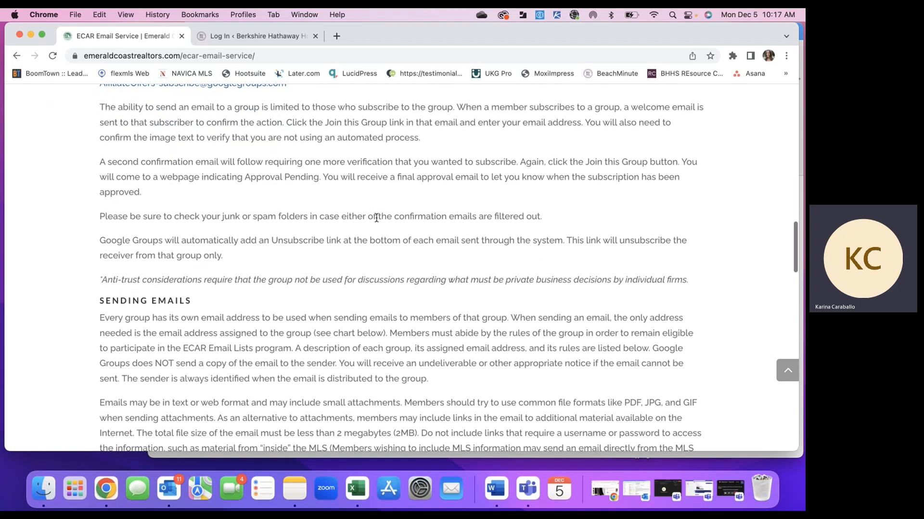
{"action": "scroll", "scroll_direction": "down", "scroll_amount": 3}
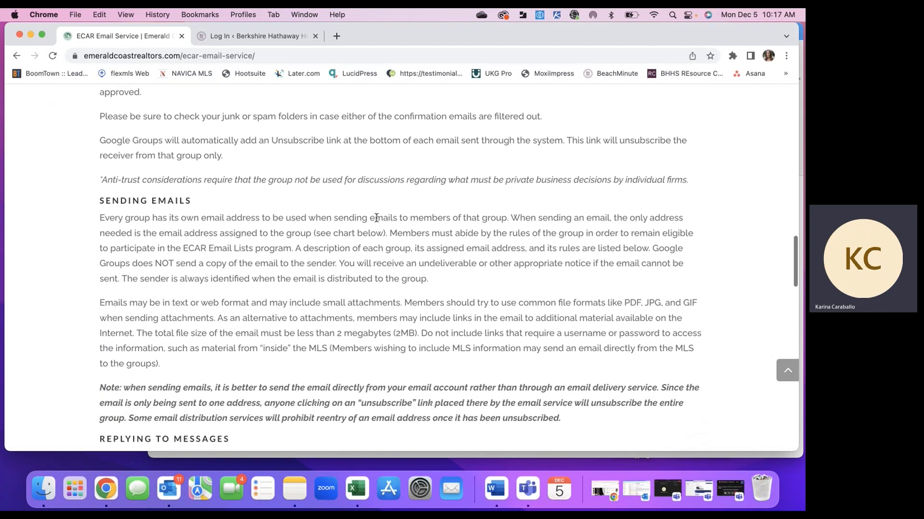
{"action": "scroll", "scroll_direction": "down", "scroll_amount": 3}
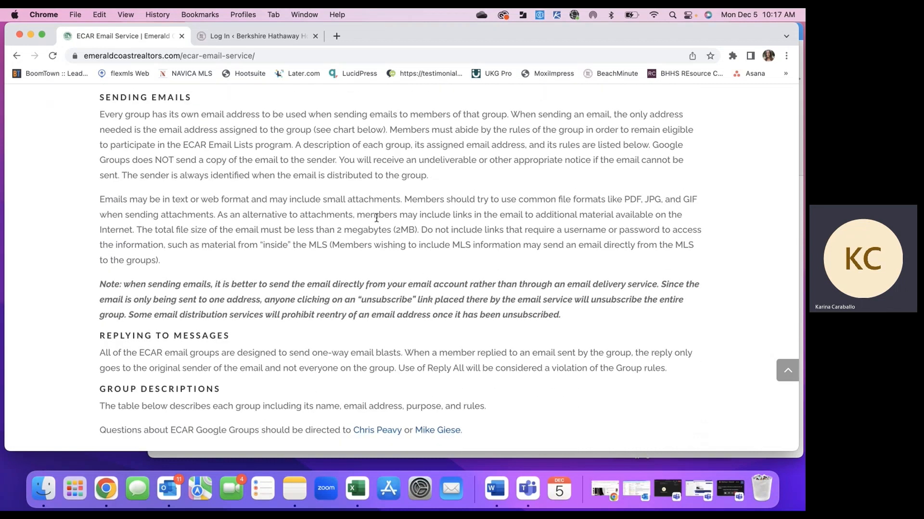
{"action": "scroll", "scroll_direction": "down", "scroll_amount": 3}
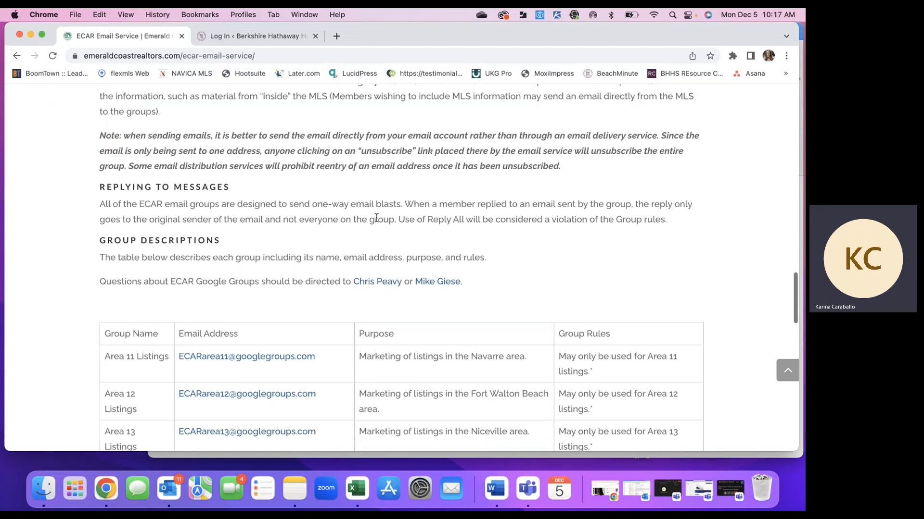
Locate and highlight the Area 17 Listings Google Group in the email service table
{"action": "scroll", "scroll_direction": "down", "scroll_amount": 3}
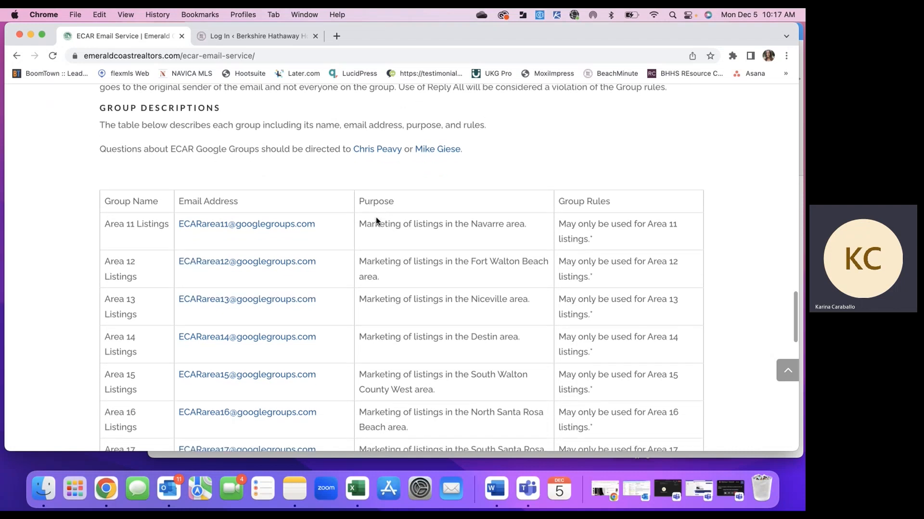
{"action": "scroll", "scroll_direction": "down", "scroll_amount": 3}
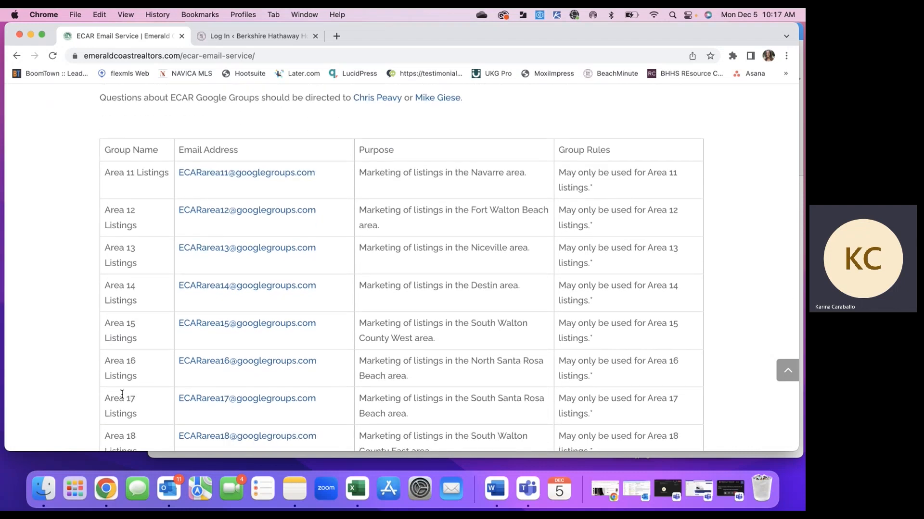
{"action": "mouse_move", "coordinate": [338, 261]}
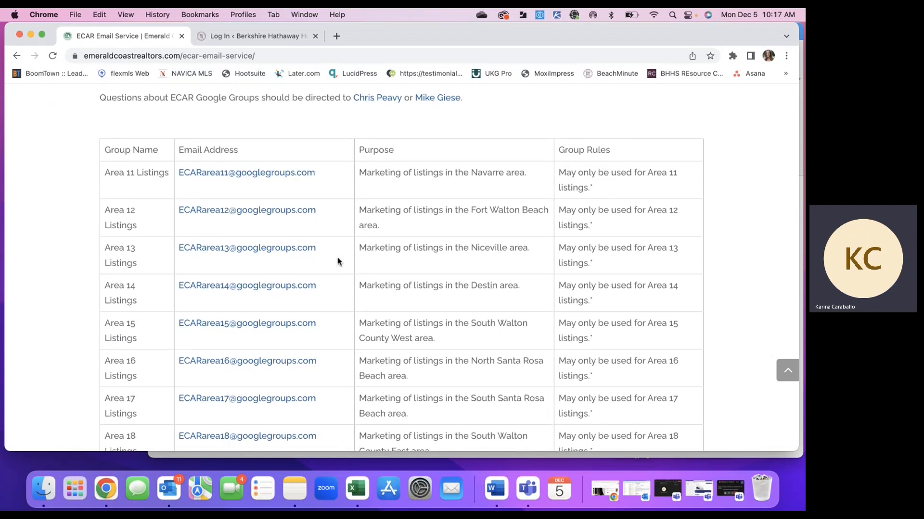
{"action": "scroll", "scroll_direction": "down", "scroll_amount": 3}
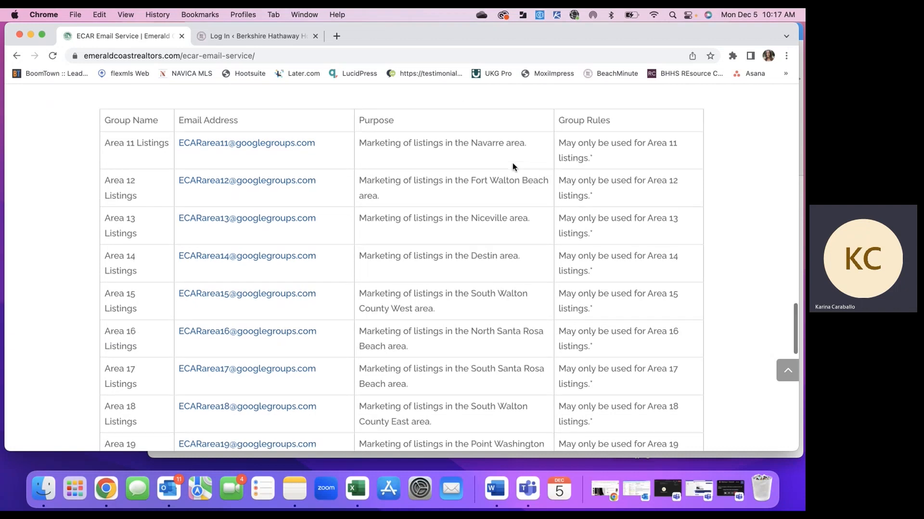
{"action": "scroll", "scroll_direction": "down", "scroll_amount": 3}
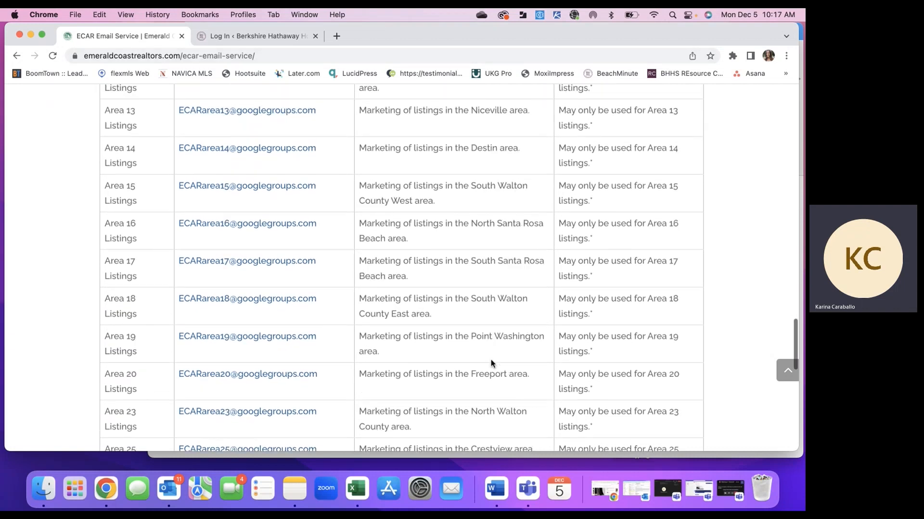
{"action": "scroll", "scroll_direction": "down", "scroll_amount": 3}
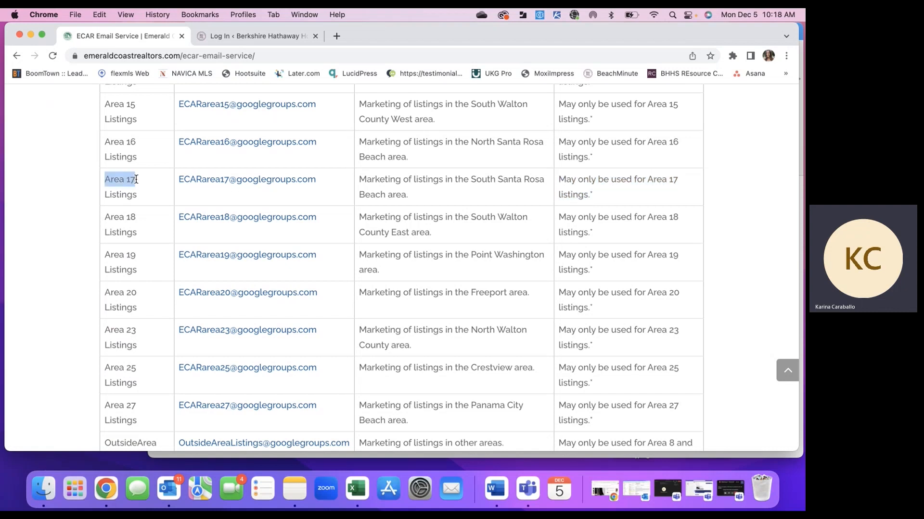
{"action": "left_click_drag", "start_coordinate": [125, 179], "coordinate": [127, 195]}
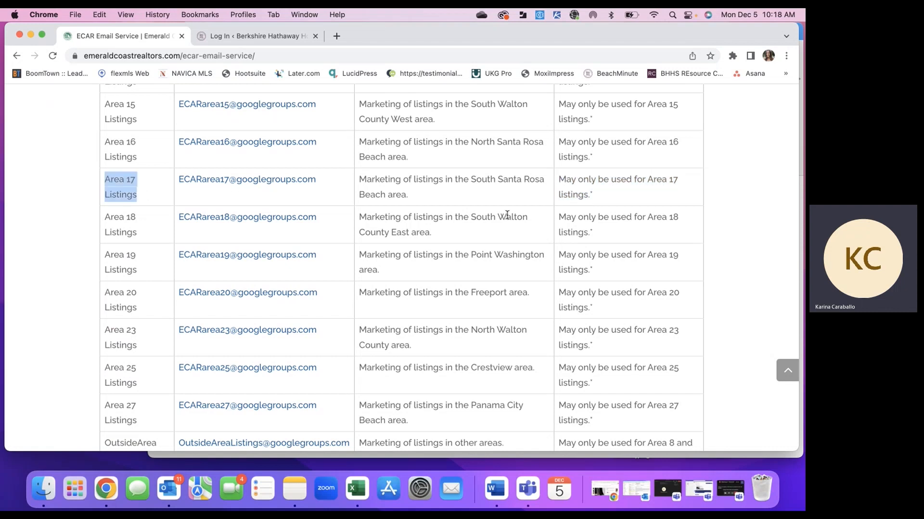
Return to the top banner of the ECAR Email Service page
{"action": "scroll", "scroll_direction": "up", "scroll_amount": 3}
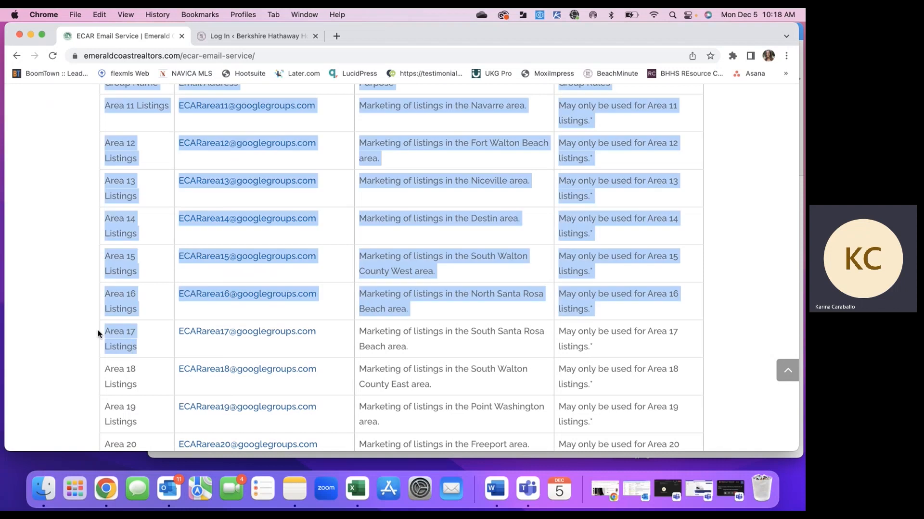
{"action": "scroll", "scroll_direction": "down", "scroll_amount": 3}
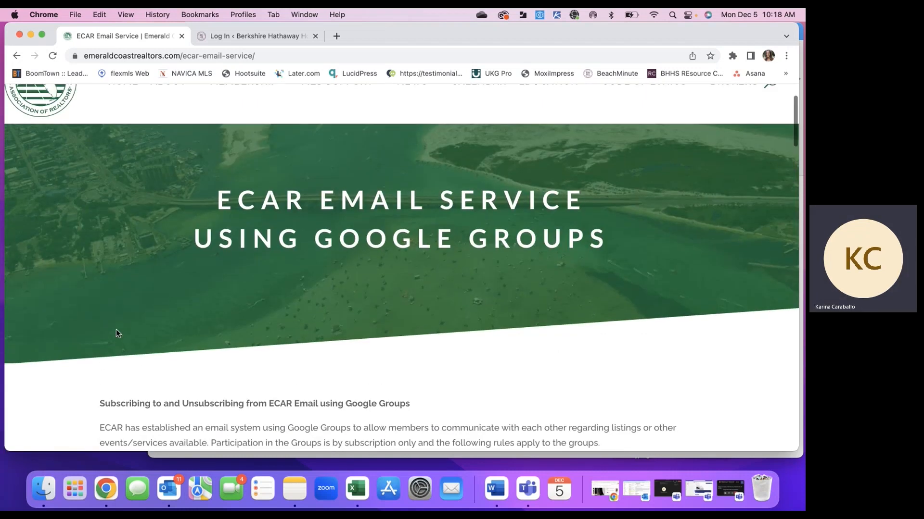
{"action": "scroll", "scroll_direction": "up", "scroll_amount": 3}
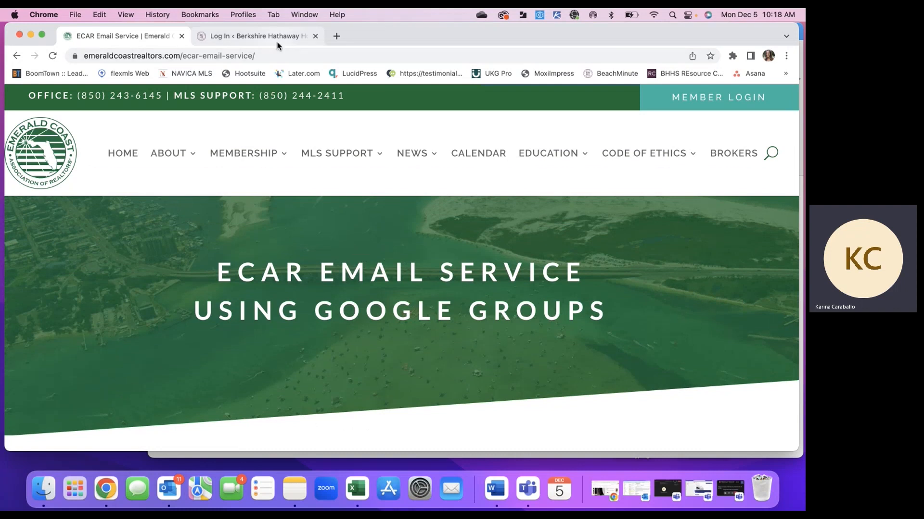
Sign in to beachminute.com with the saved login credentials
{"action": "left_click", "coordinate": [258, 36]}
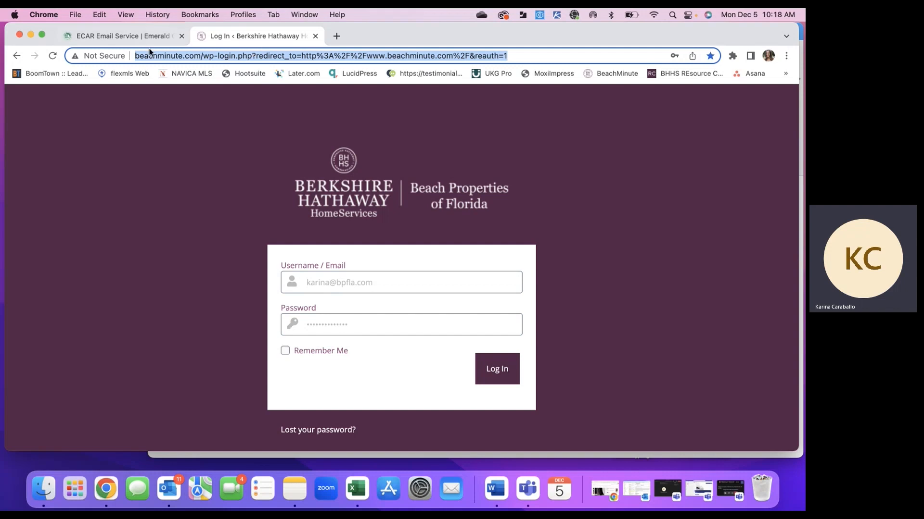
{"action": "left_click", "coordinate": [400, 324]}
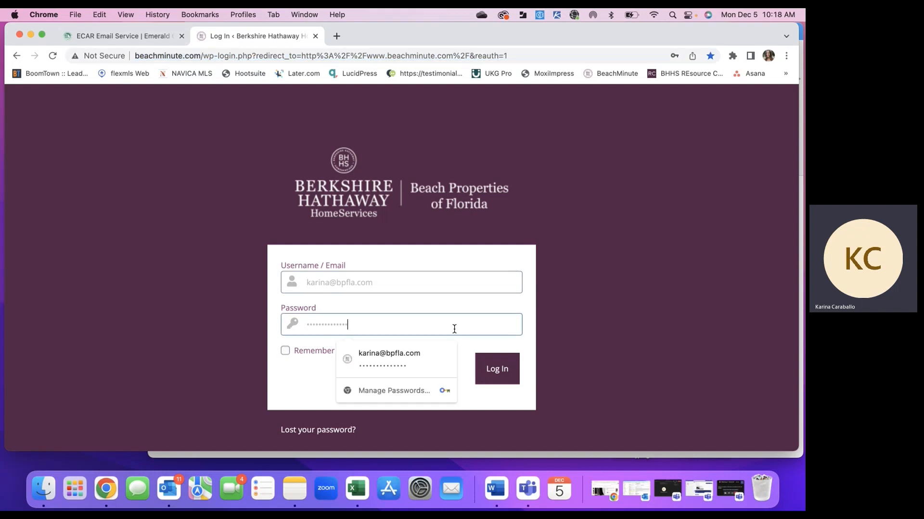
{"action": "left_click", "coordinate": [496, 368]}
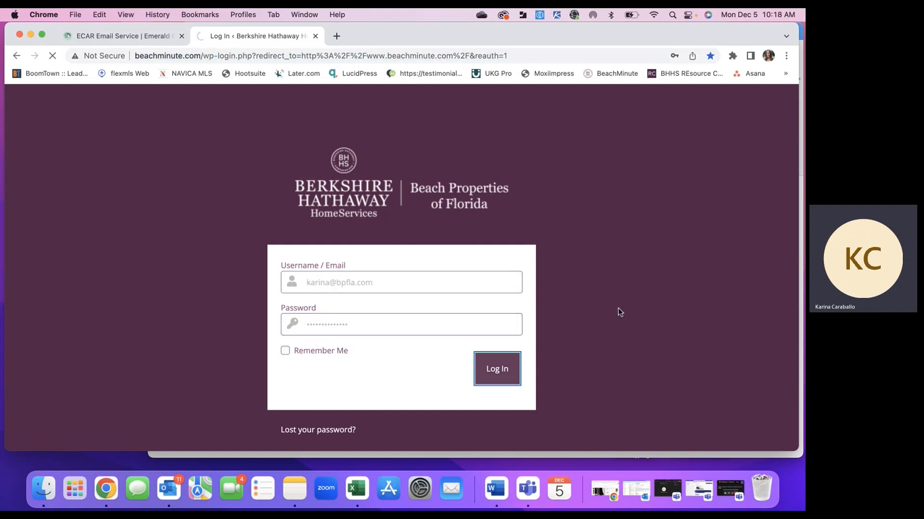
{"action": "left_click", "coordinate": [496, 368]}
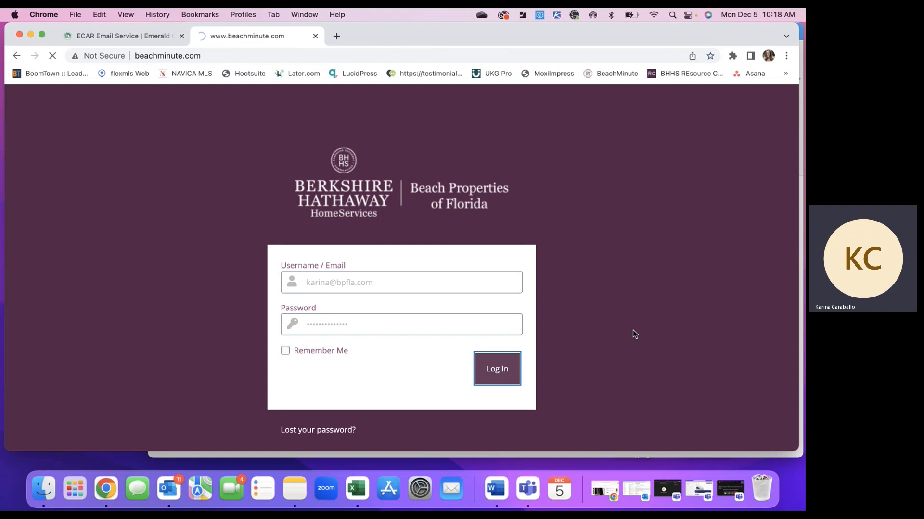
{"action": "left_click", "coordinate": [497, 368]}
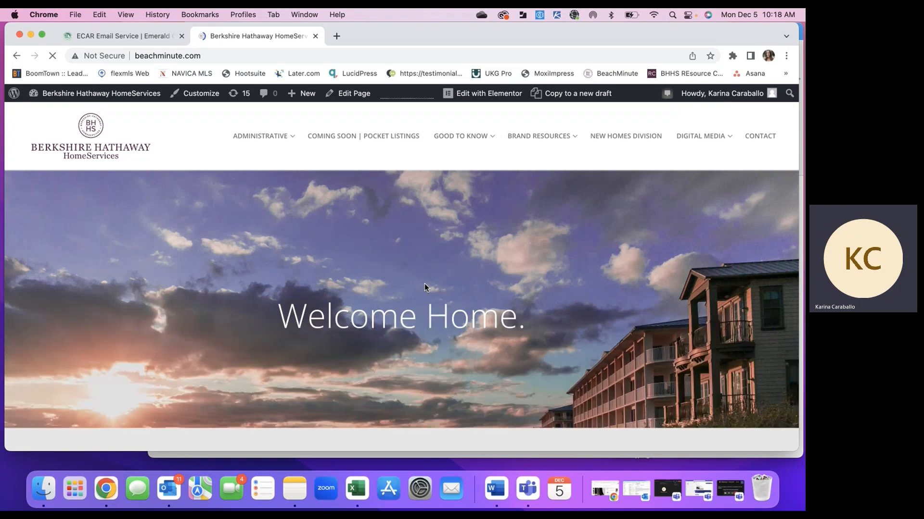
Reach the Administrative section with ReSource Center and On Boarding Support
{"action": "scroll", "scroll_direction": "down", "scroll_amount": 3}
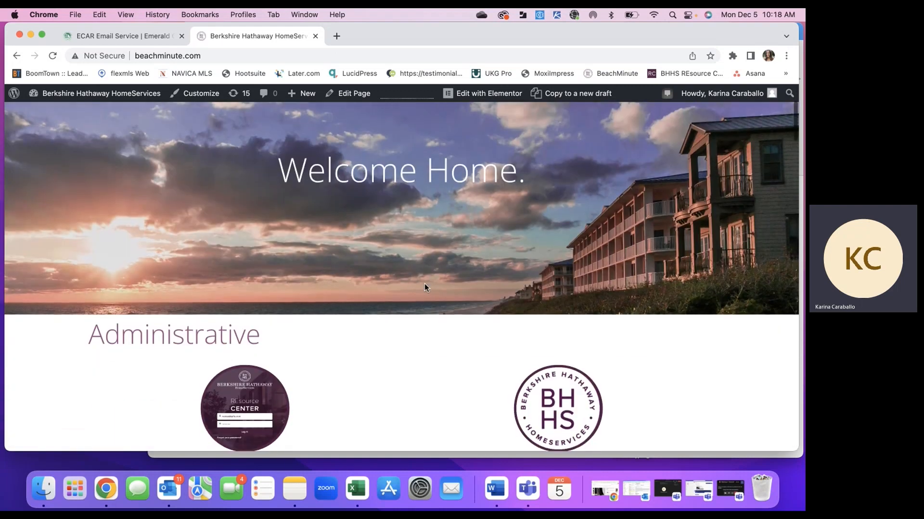
{"action": "scroll", "scroll_direction": "down", "scroll_amount": 3}
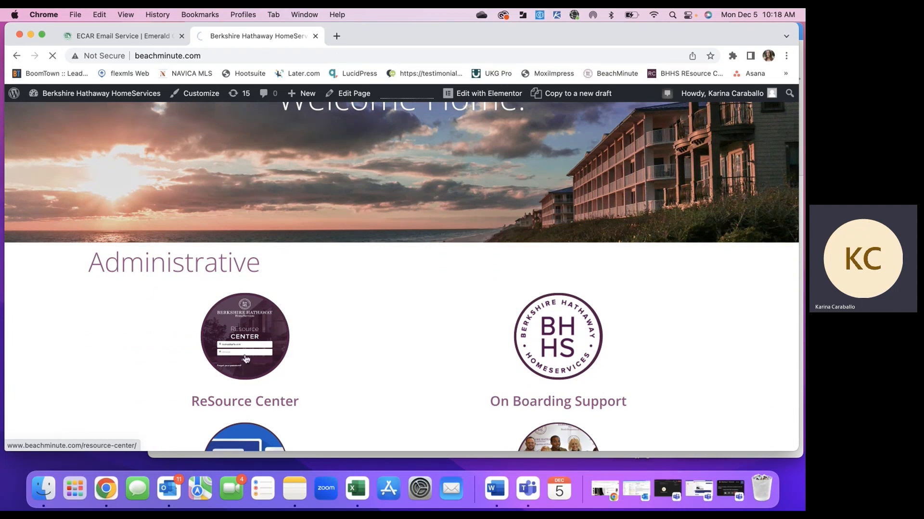
Go through the ReSource Center tile and sign in to the BHHS Resource Center Master Library
{"action": "left_click", "coordinate": [244, 336]}
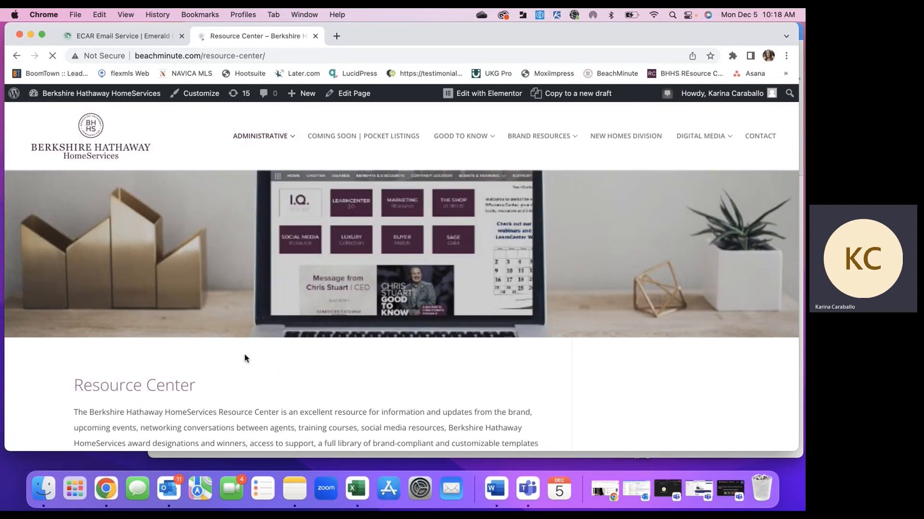
{"action": "scroll", "scroll_direction": "down", "scroll_amount": 3}
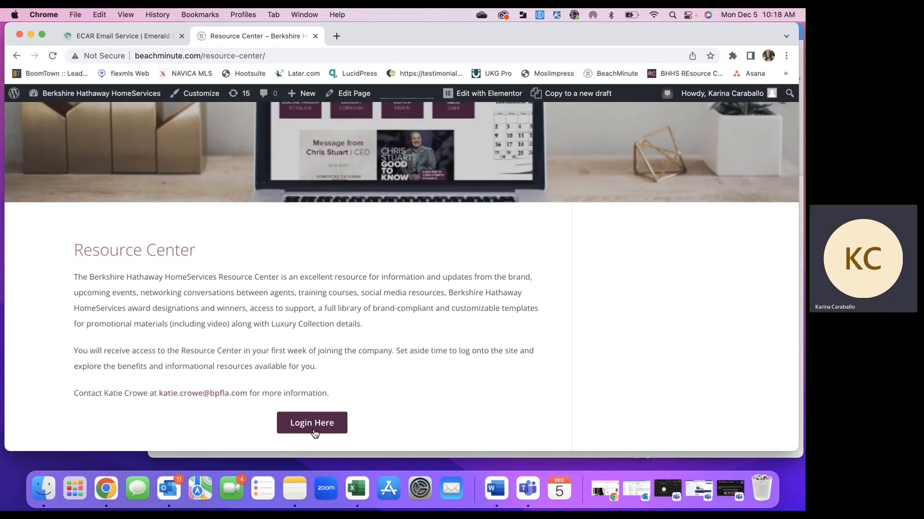
{"action": "left_click", "coordinate": [312, 423]}
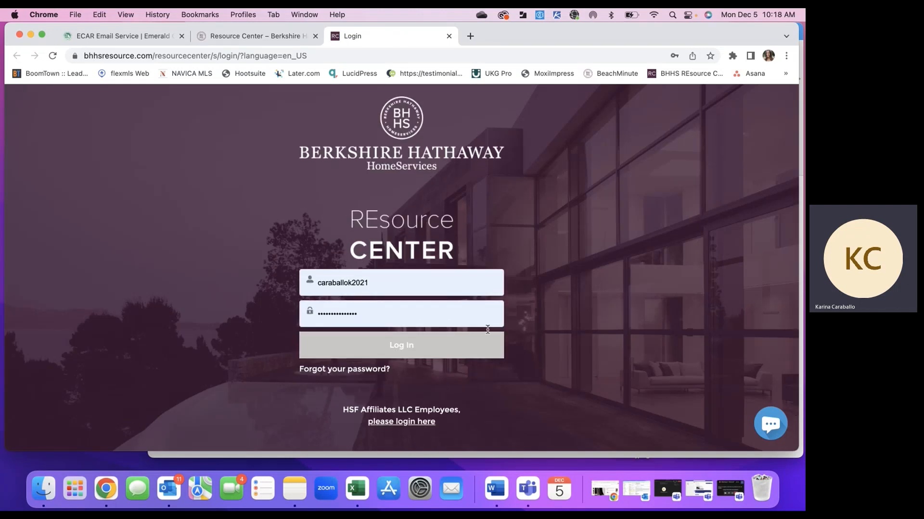
{"action": "left_click", "coordinate": [401, 345]}
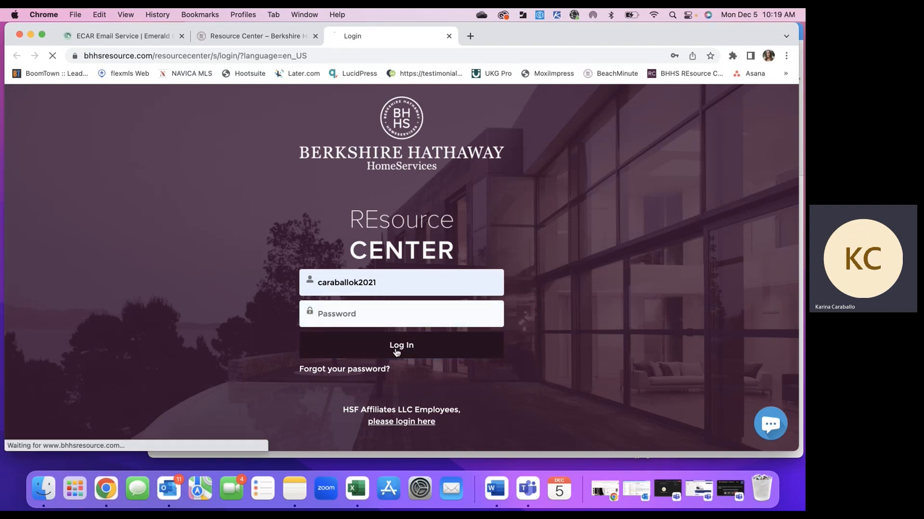
{"action": "left_click", "coordinate": [401, 345]}
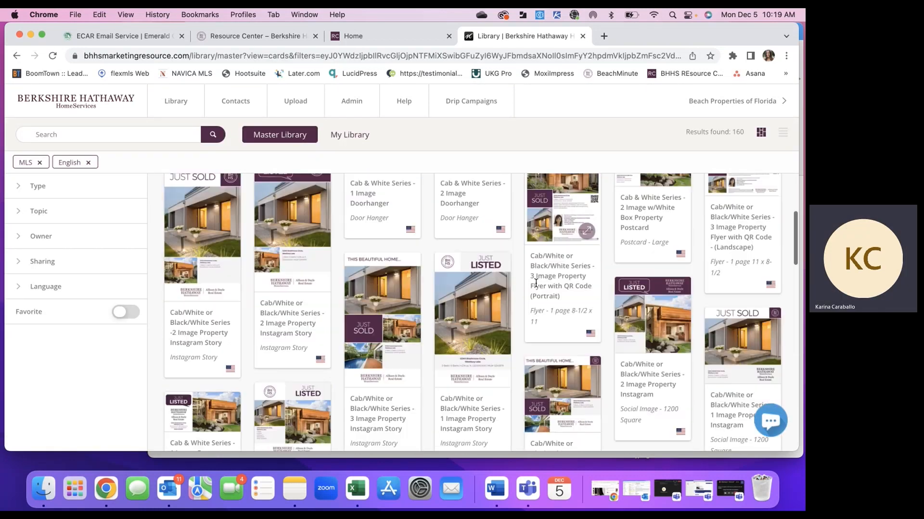
Browse the Master Library cards down to the Luxury Collection Property Open House templates
{"action": "scroll", "scroll_direction": "down", "scroll_amount": 3}
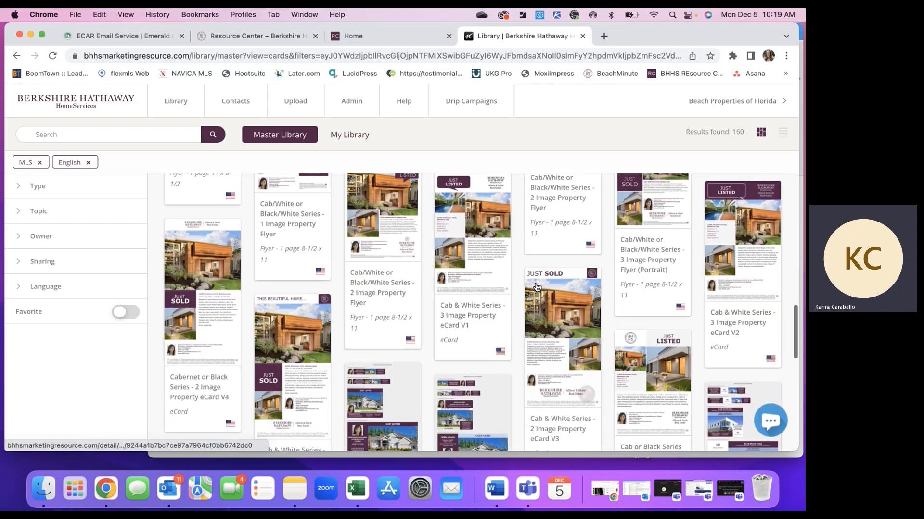
{"action": "scroll", "scroll_direction": "down", "scroll_amount": 3}
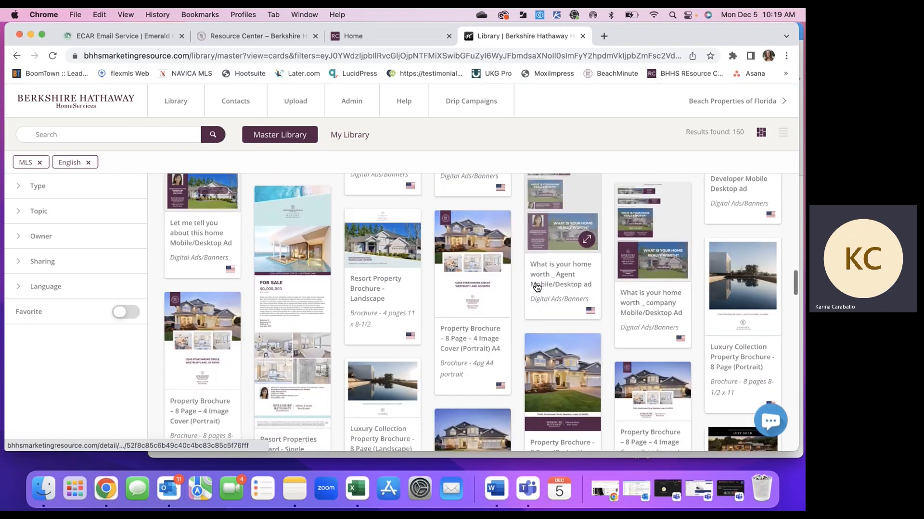
{"action": "scroll", "scroll_direction": "down", "scroll_amount": 3}
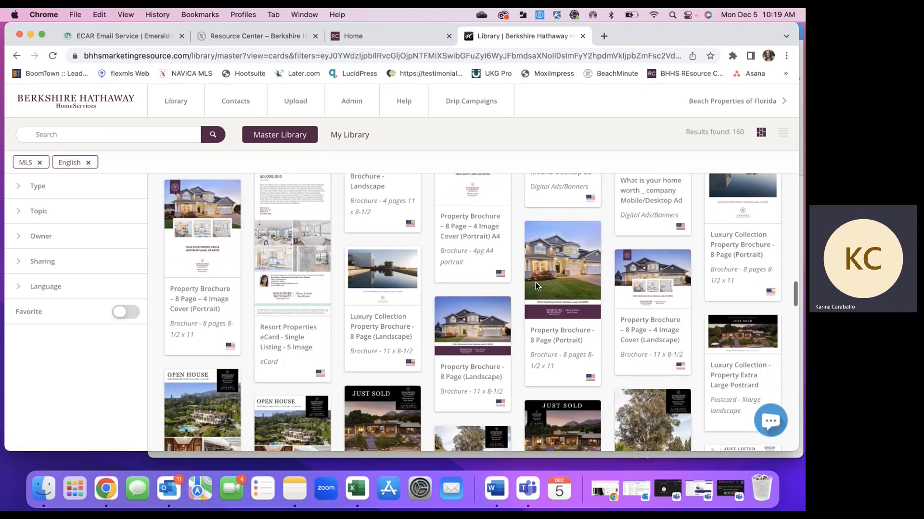
{"action": "scroll", "scroll_direction": "down", "scroll_amount": 3}
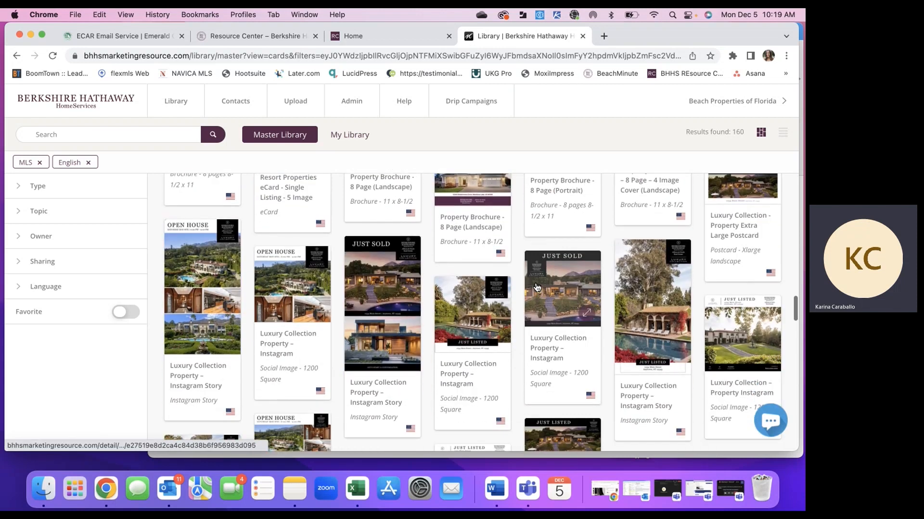
{"action": "scroll", "scroll_direction": "down", "scroll_amount": 3}
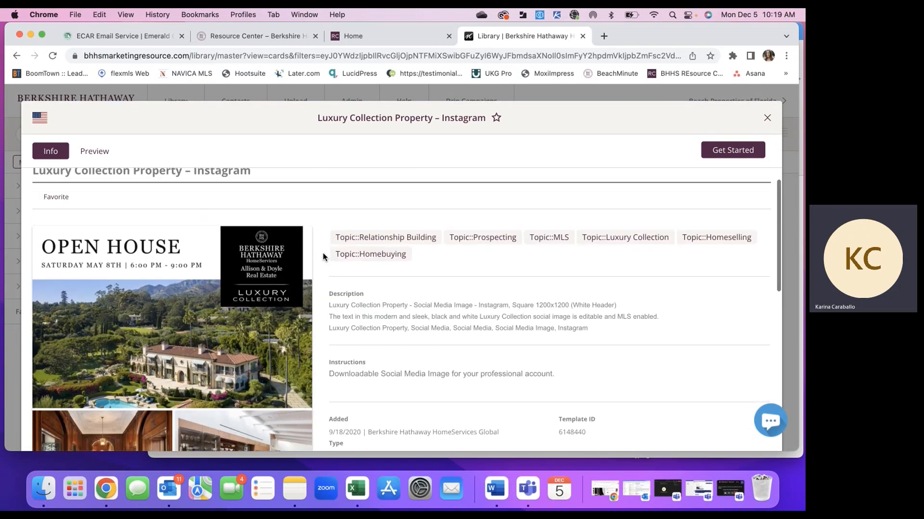
Review the Luxury Collection Property – Instagram template's Info: description, instructions, template ID and type
{"action": "scroll", "scroll_direction": "down", "scroll_amount": 3}
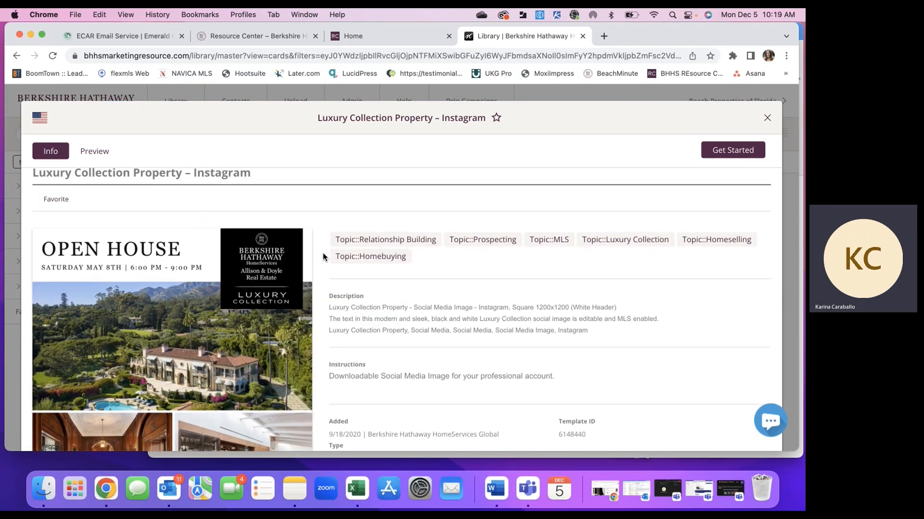
{"action": "mouse_move", "coordinate": [140, 300]}
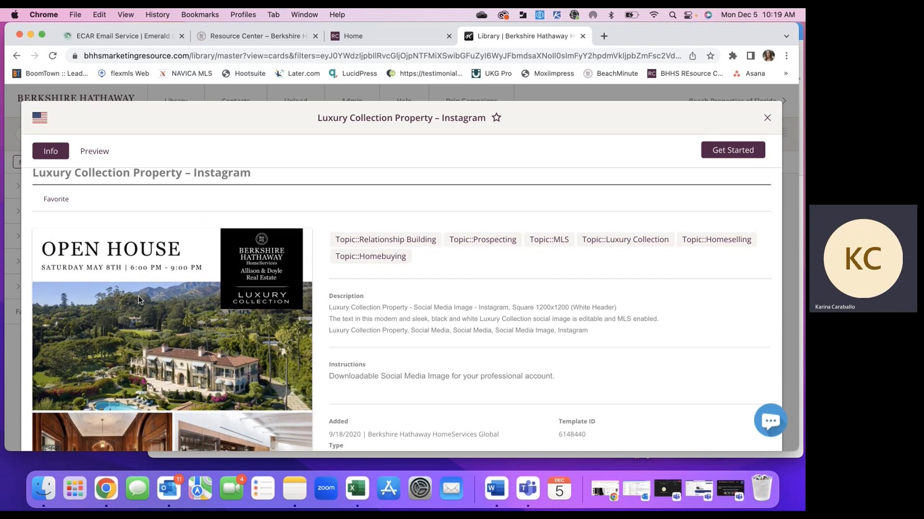
{"action": "mouse_move", "coordinate": [419, 344]}
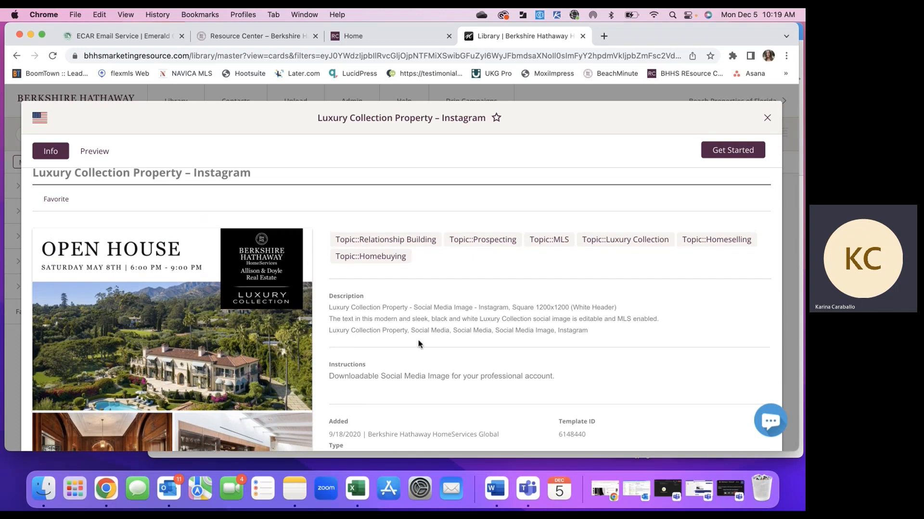
{"action": "scroll", "scroll_direction": "down", "scroll_amount": 3}
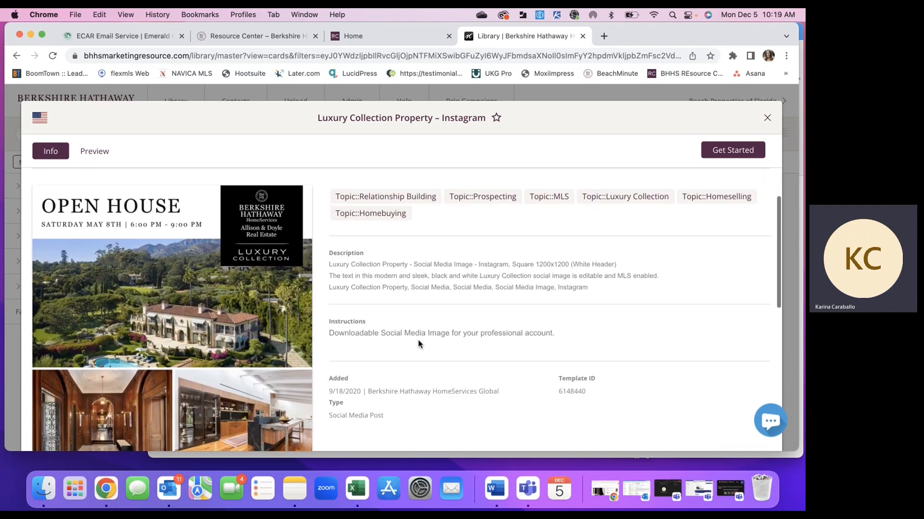
{"action": "mouse_move", "coordinate": [272, 348]}
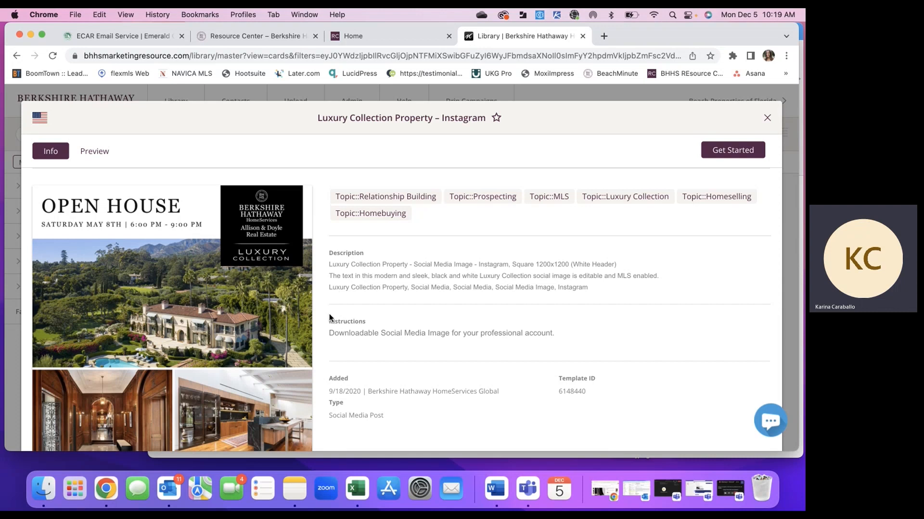
{"action": "scroll", "scroll_direction": "down", "scroll_amount": 3}
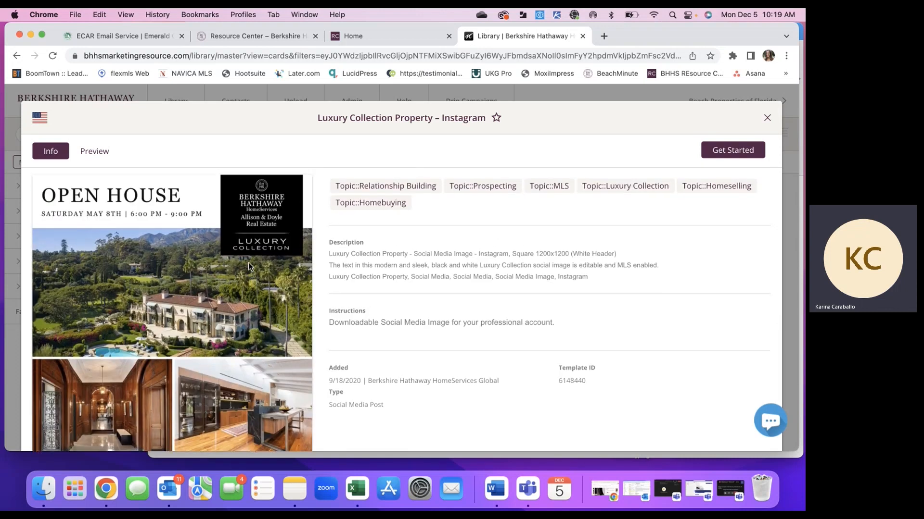
{"action": "scroll", "scroll_direction": "down", "scroll_amount": 3}
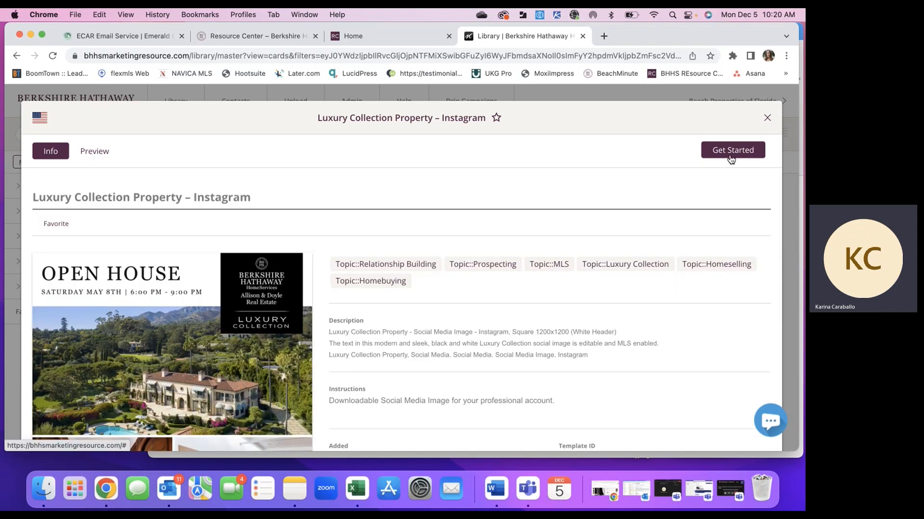
Start a customizable copy of the template titled 'Open House'
{"action": "left_click", "coordinate": [732, 150]}
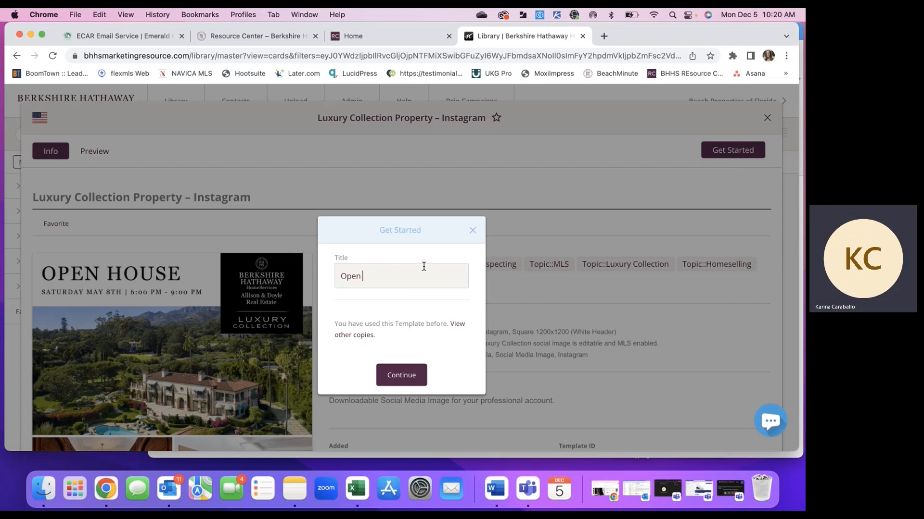
{"action": "left_click", "coordinate": [400, 375]}
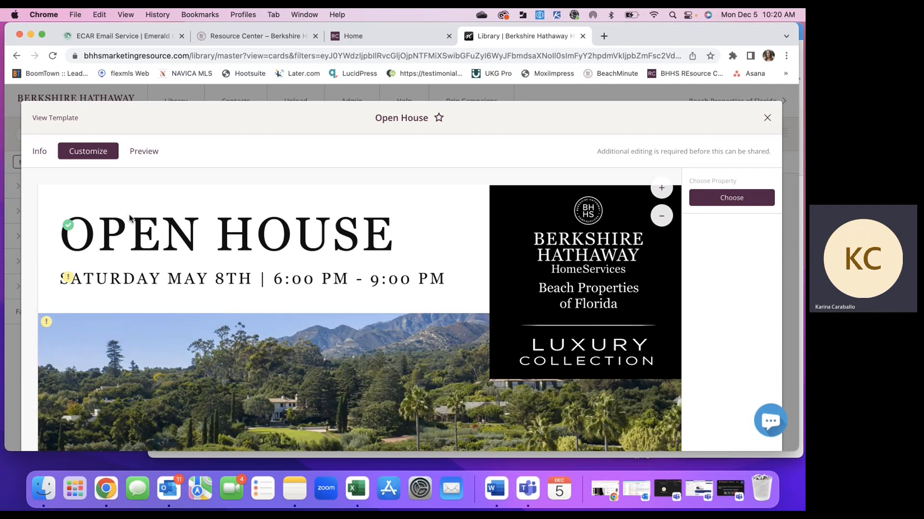
{"action": "mouse_move", "coordinate": [426, 229]}
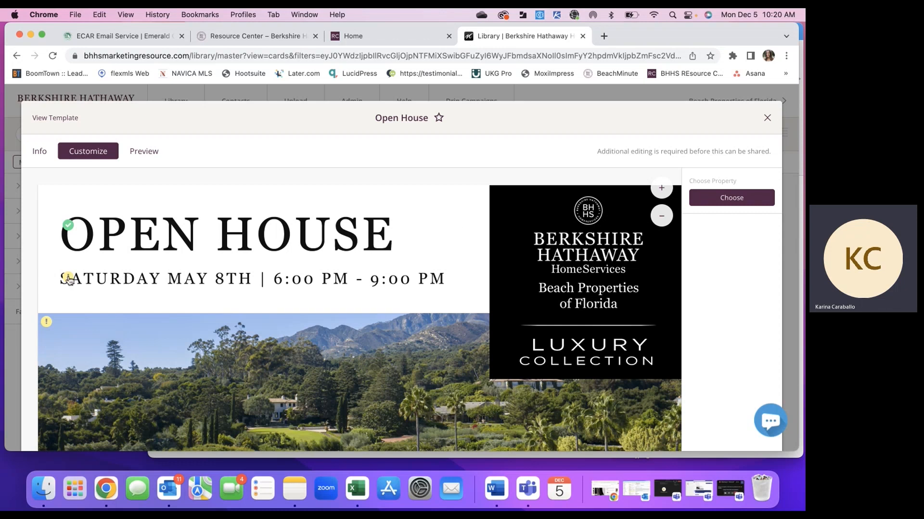
{"action": "mouse_move", "coordinate": [51, 331]}
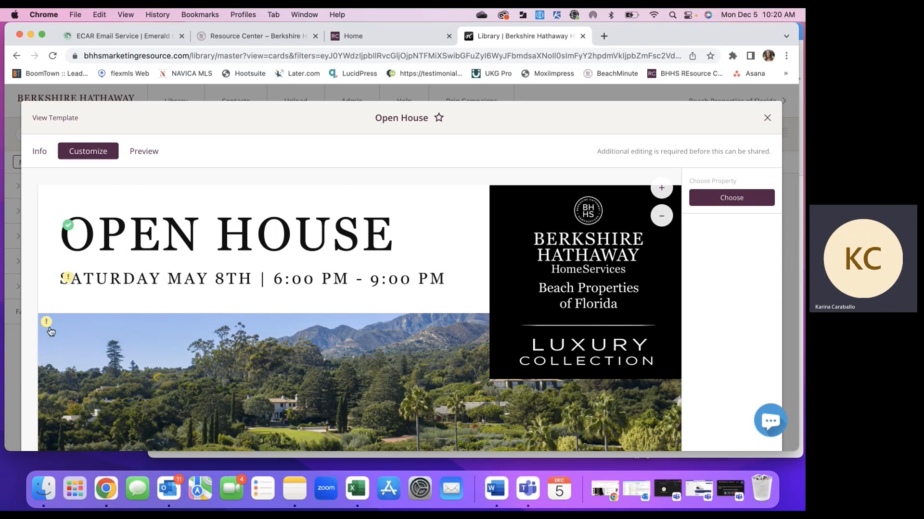
Bring the large house photo of the Open House graphic into the Asset Editor
{"action": "scroll", "scroll_direction": "down", "scroll_amount": 3}
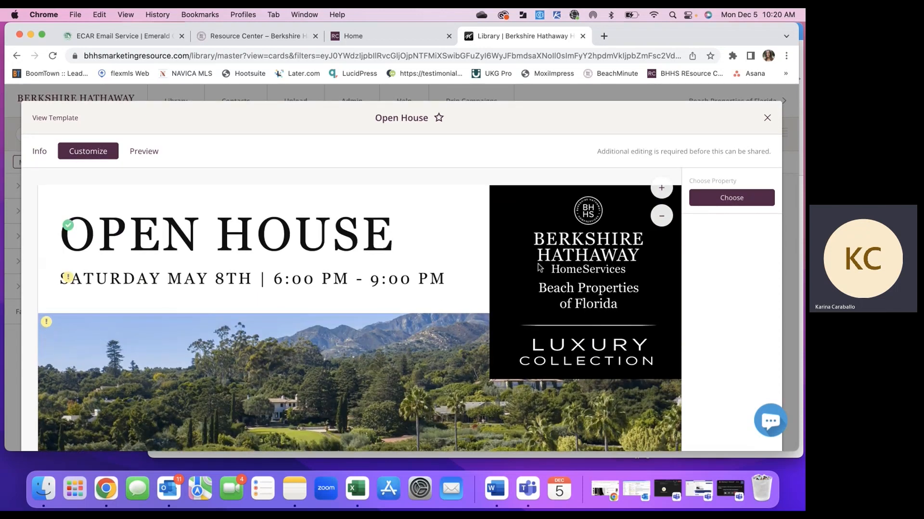
{"action": "scroll", "scroll_direction": "down", "scroll_amount": 3}
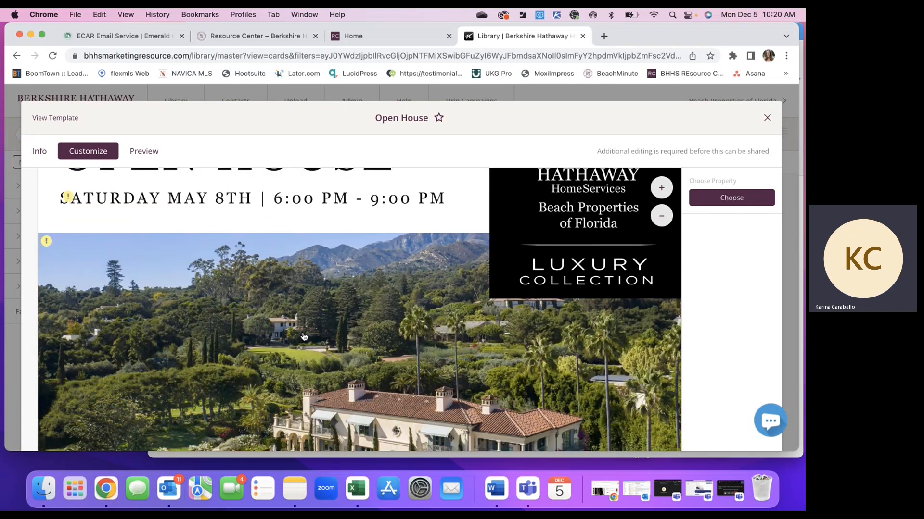
{"action": "left_click", "coordinate": [305, 337]}
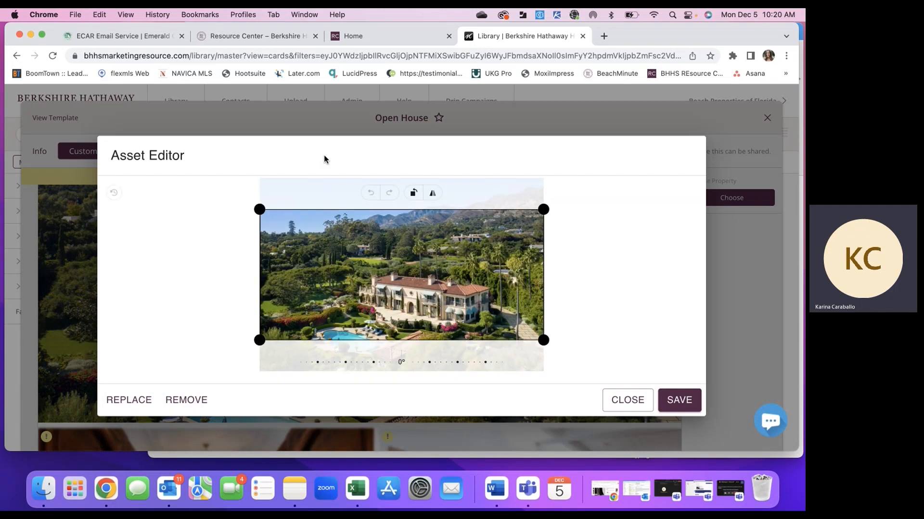
{"action": "mouse_move", "coordinate": [435, 269]}
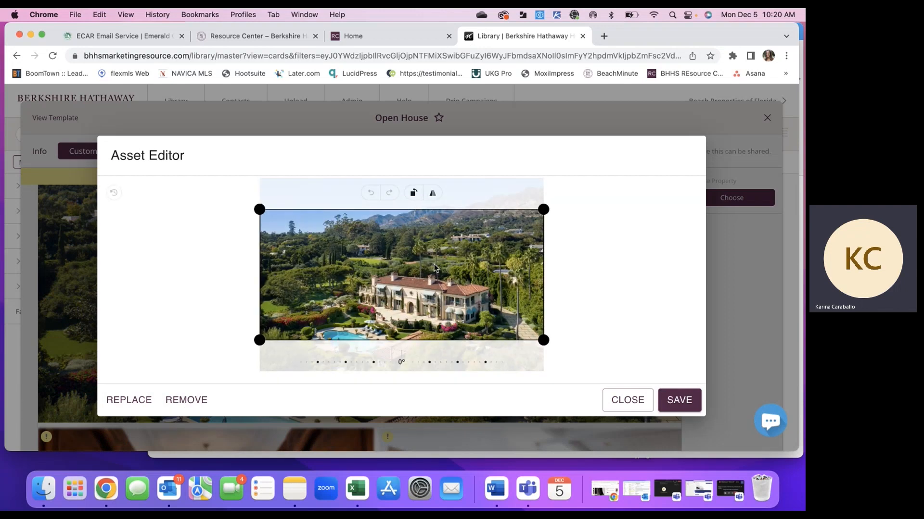
Save the house photo crop unchanged and bring up the listing chooser under Choose Property
{"action": "left_click", "coordinate": [678, 400]}
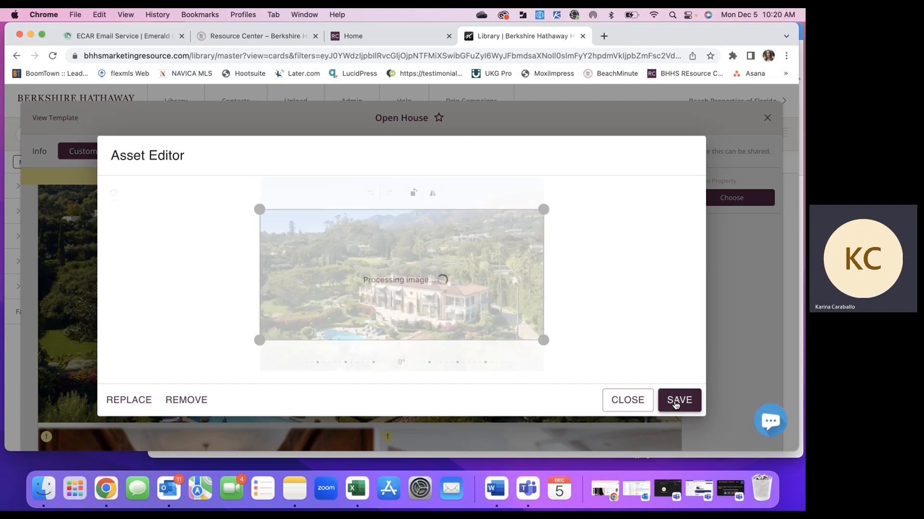
{"action": "left_click", "coordinate": [678, 400]}
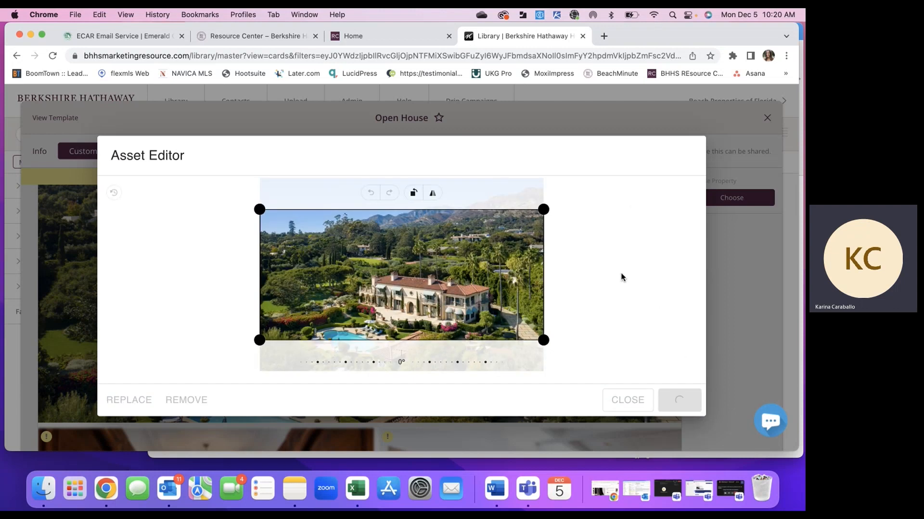
{"action": "mouse_move", "coordinate": [764, 272]}
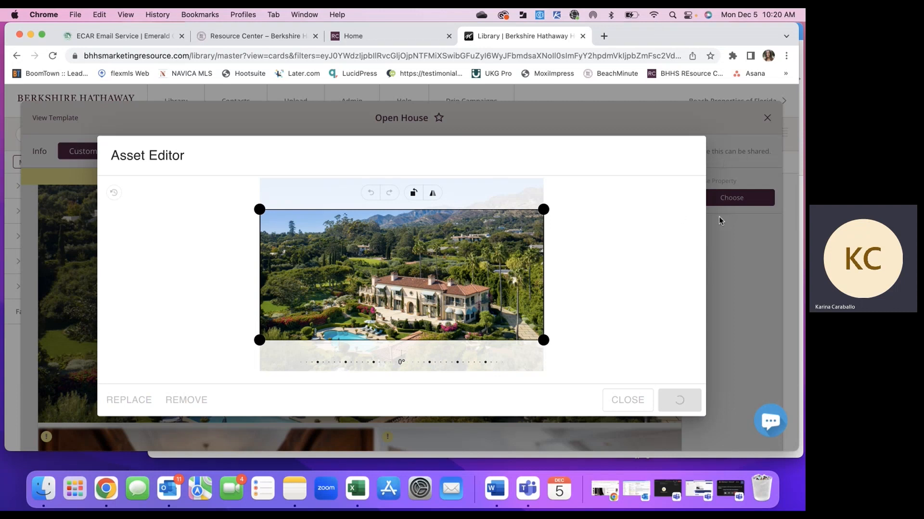
{"action": "left_click", "coordinate": [627, 400]}
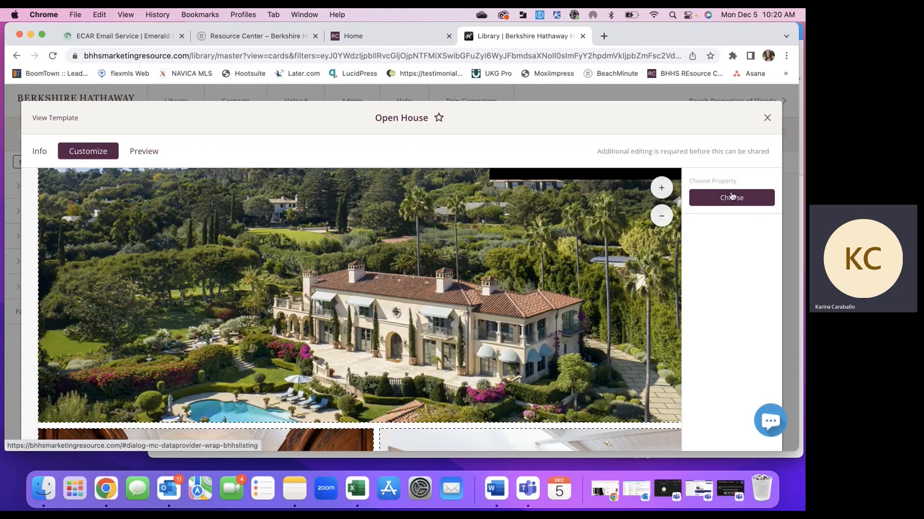
{"action": "left_click", "coordinate": [730, 197]}
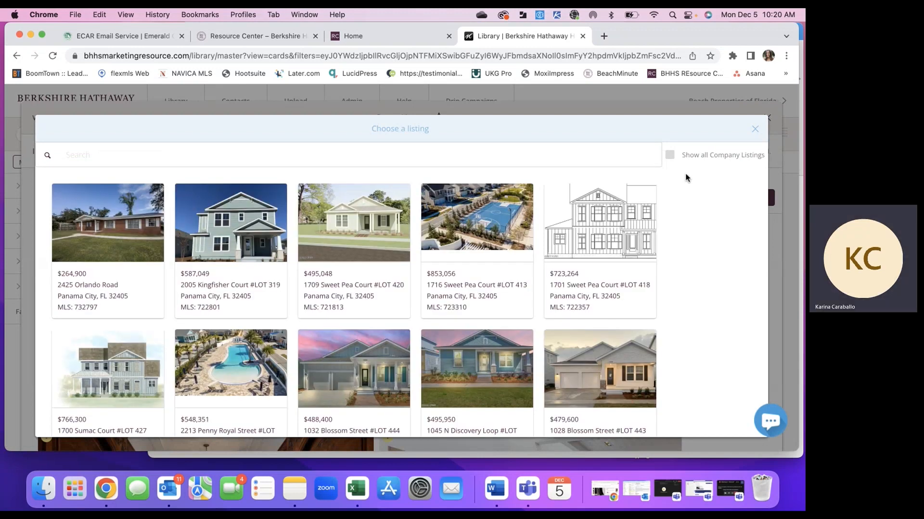
Show all company listings and choose the 8881 E Co Hwy 30A listing for the graphic
{"action": "left_click", "coordinate": [663, 155]}
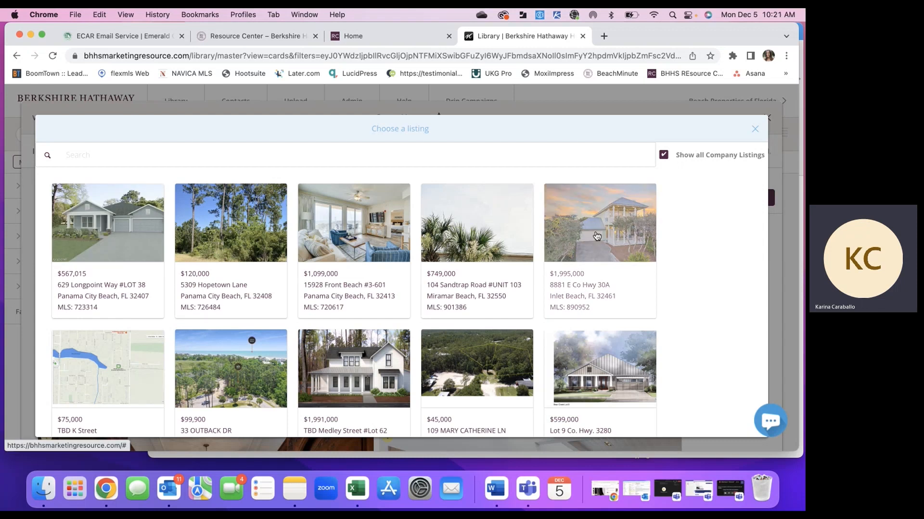
{"action": "left_click", "coordinate": [599, 222]}
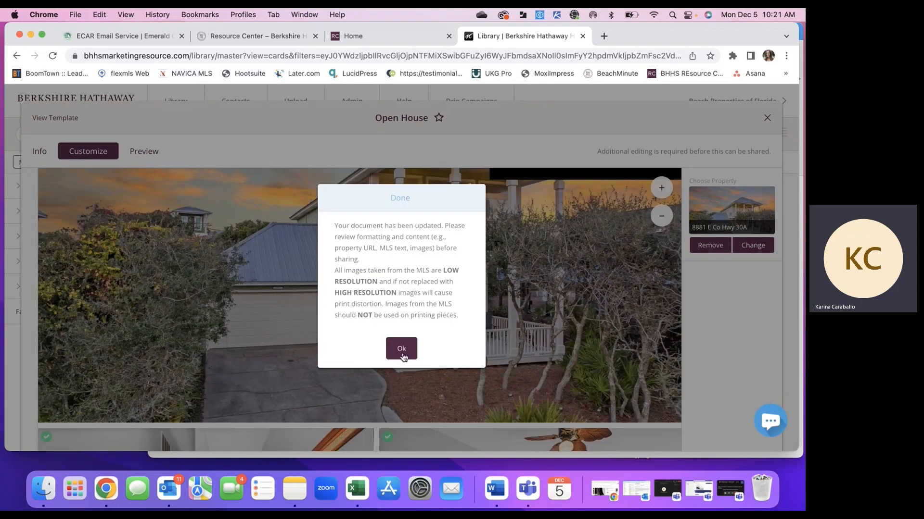
Dismiss the document-updated notice and move to the graphic's date text box
{"action": "left_click", "coordinate": [401, 348]}
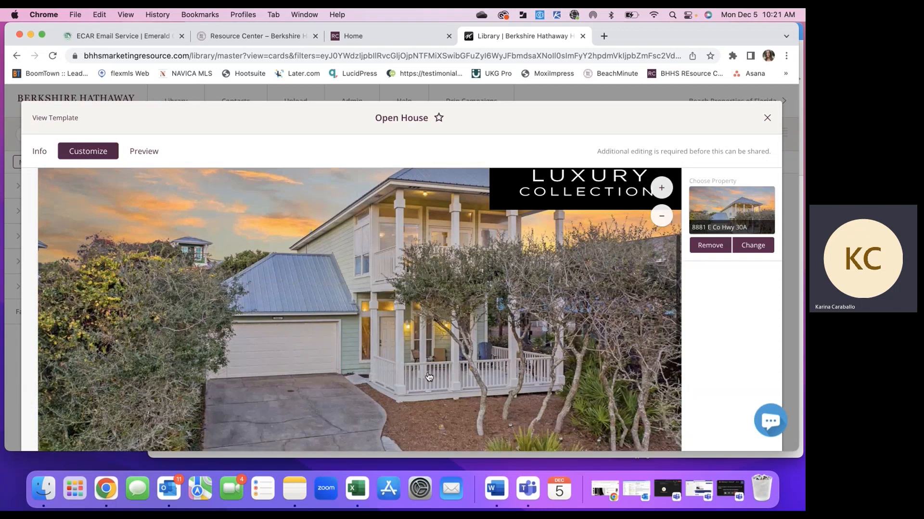
{"action": "scroll", "scroll_direction": "down", "scroll_amount": 3}
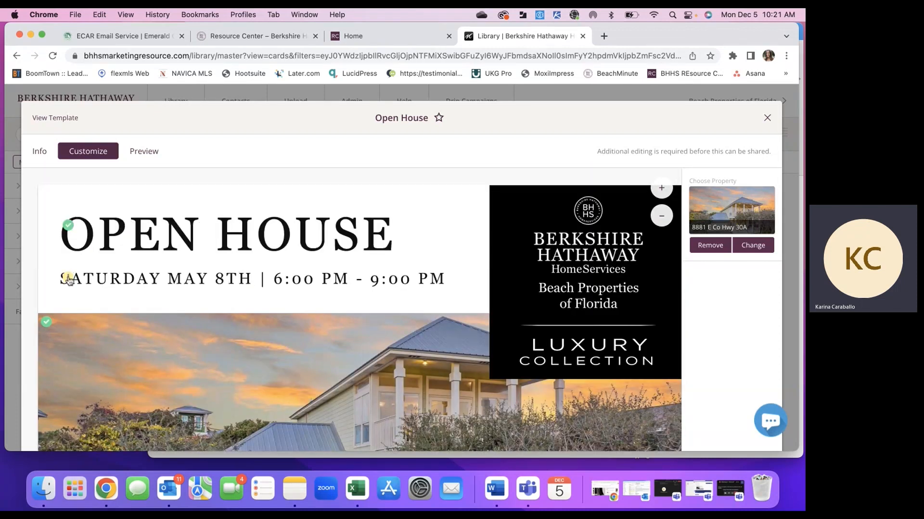
{"action": "mouse_move", "coordinate": [208, 290]}
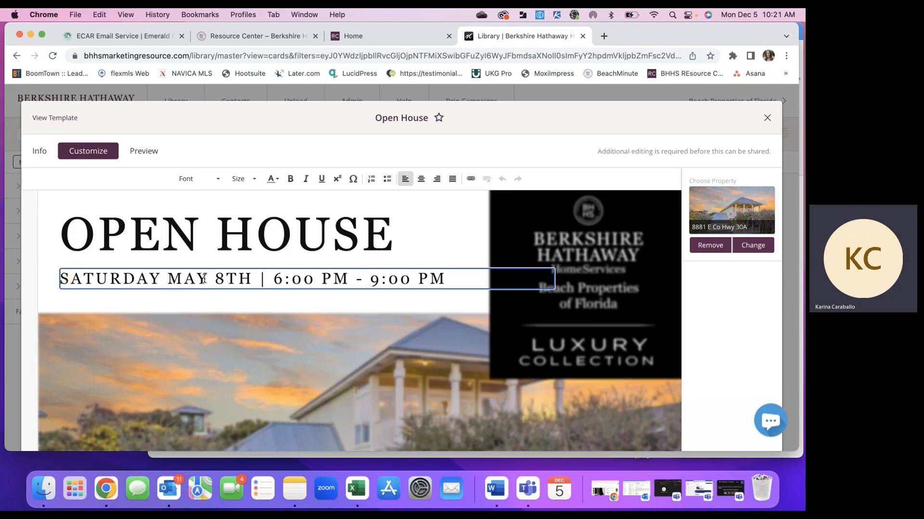
Change the date line to Saturday Dec 10th, 12:00 PM - 4:00 PM
{"action": "type", "text": "DEC"}
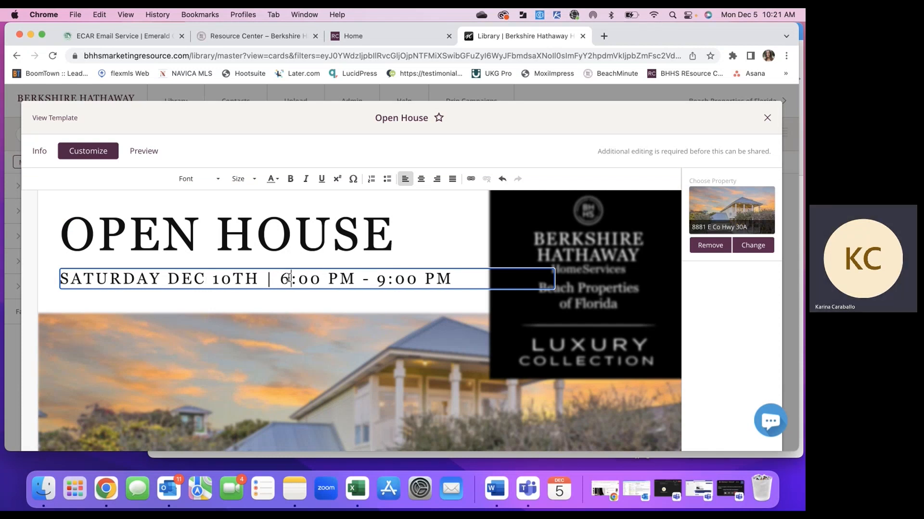
{"action": "type", "text": "12:00 PM - 4:00 PM"}
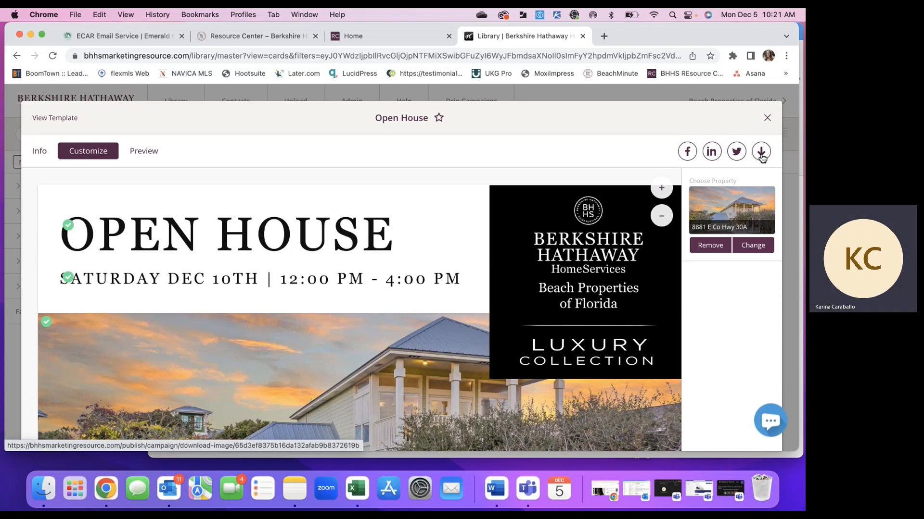
Download the finished graphic as open-house (2).png and review it in Preview
{"action": "left_click", "coordinate": [760, 151]}
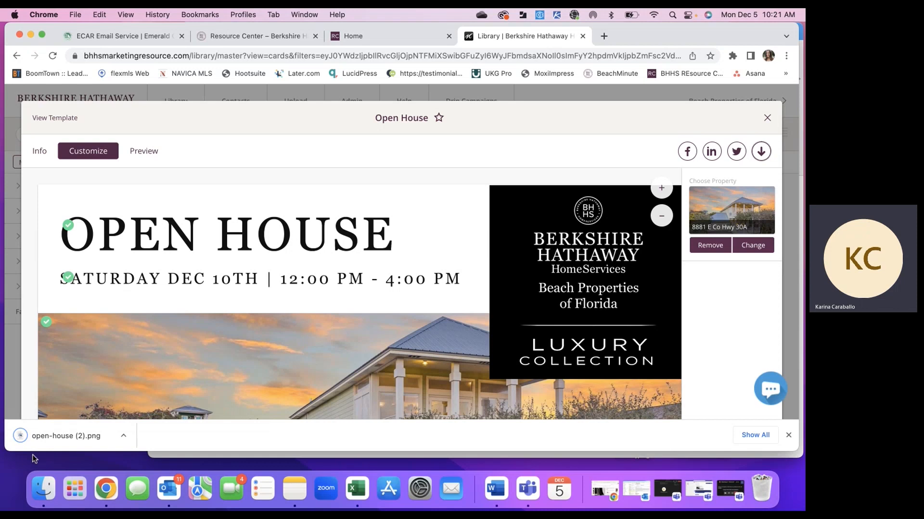
{"action": "left_click", "coordinate": [66, 436]}
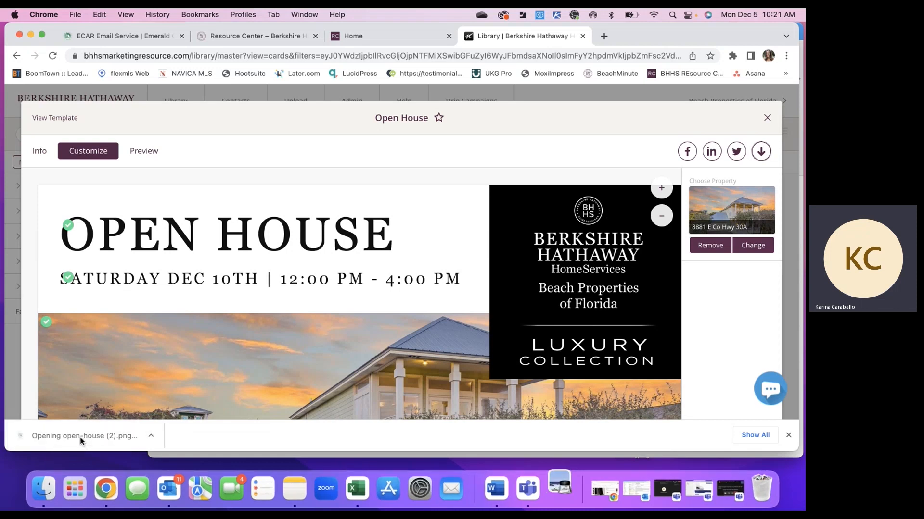
{"action": "left_click", "coordinate": [83, 435]}
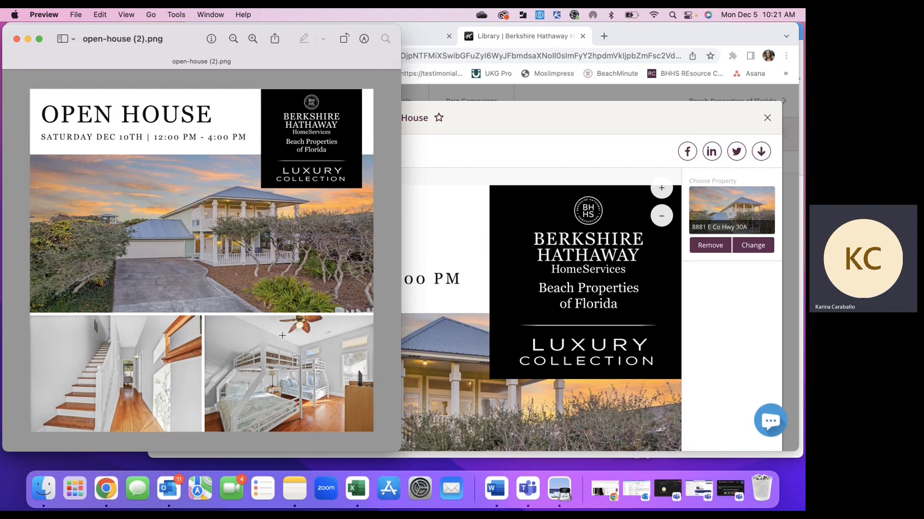
{"action": "mouse_move", "coordinate": [193, 285]}
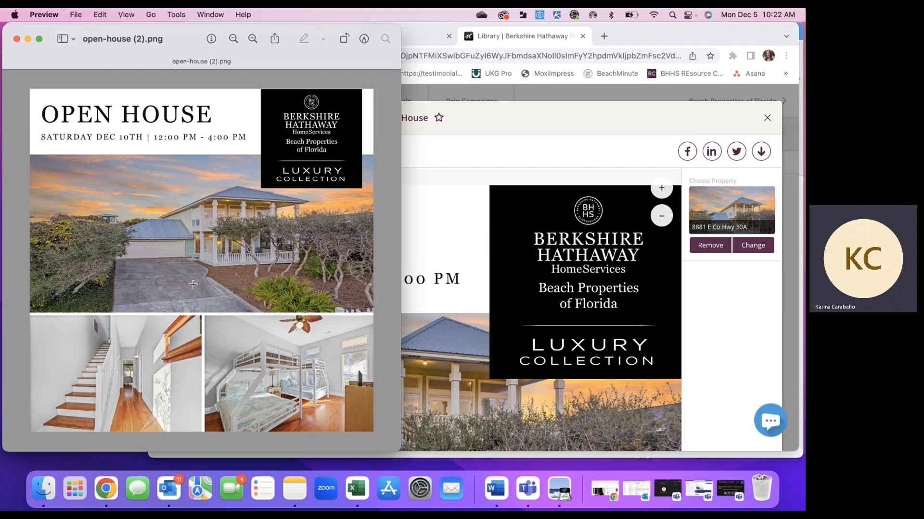
{"action": "mouse_move", "coordinate": [286, 324]}
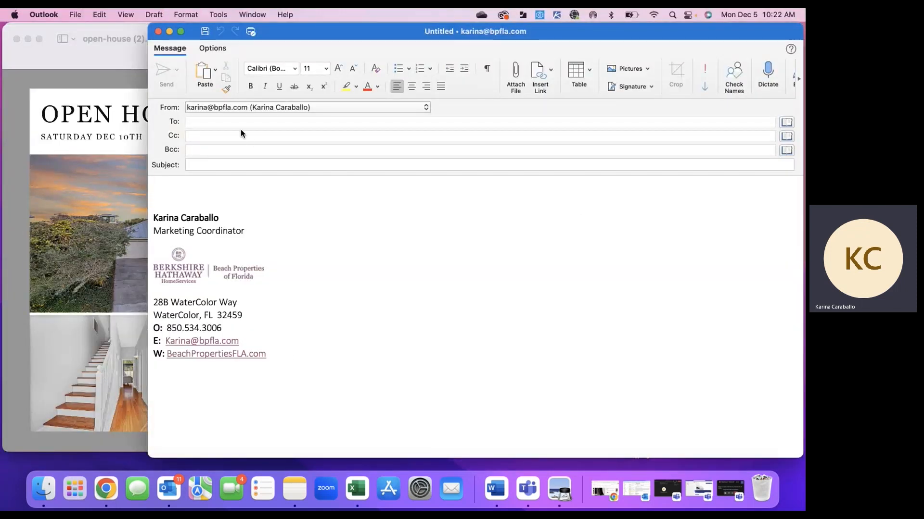
Address the email to the ECAR Area 17 group with subject 'Open House! Saturday Dec. 10'
{"action": "type", "text": "ecar"}
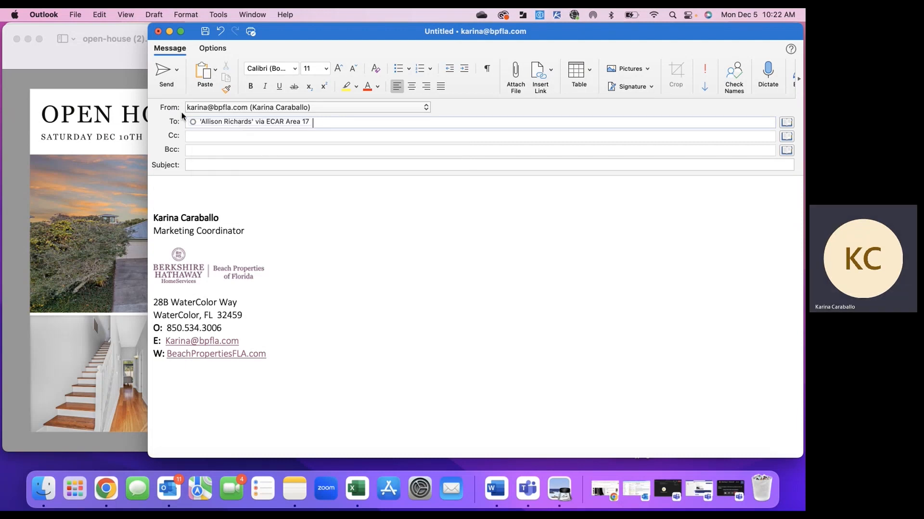
{"action": "left_click", "coordinate": [471, 165]}
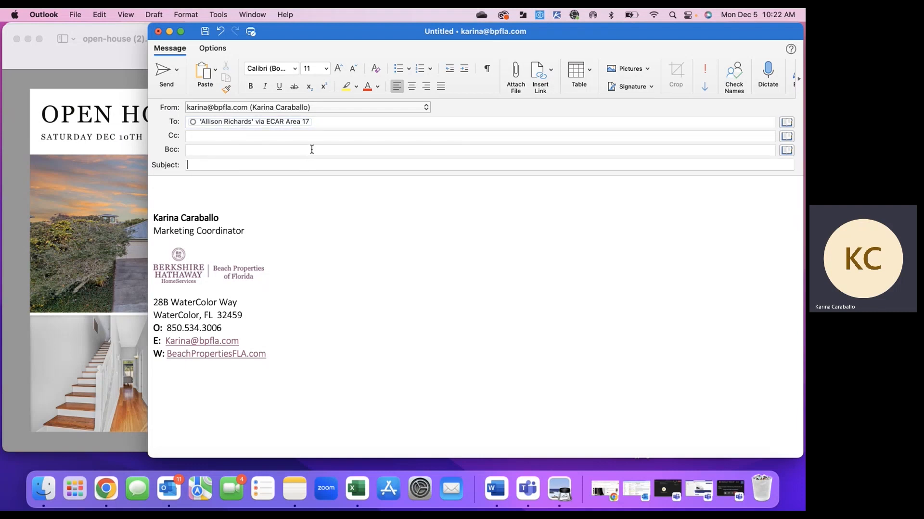
{"action": "mouse_move", "coordinate": [332, 177]}
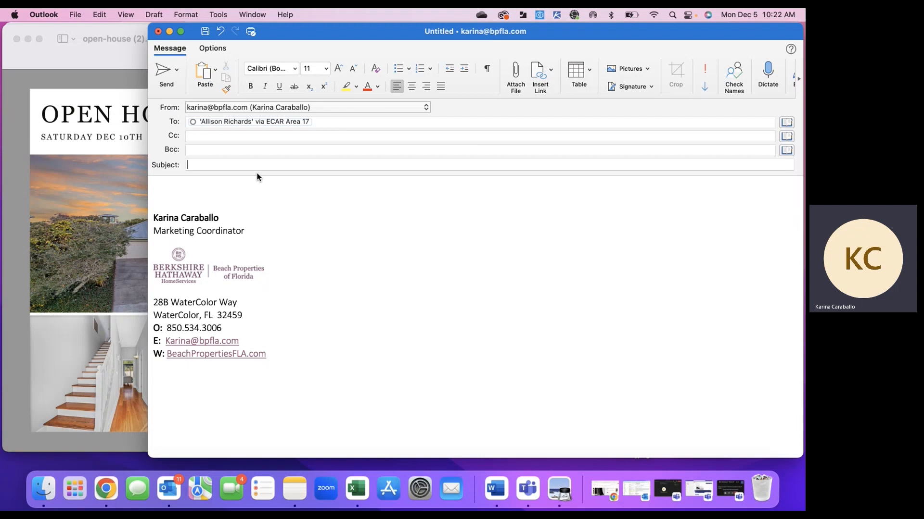
{"action": "type", "text": "Open House! S"}
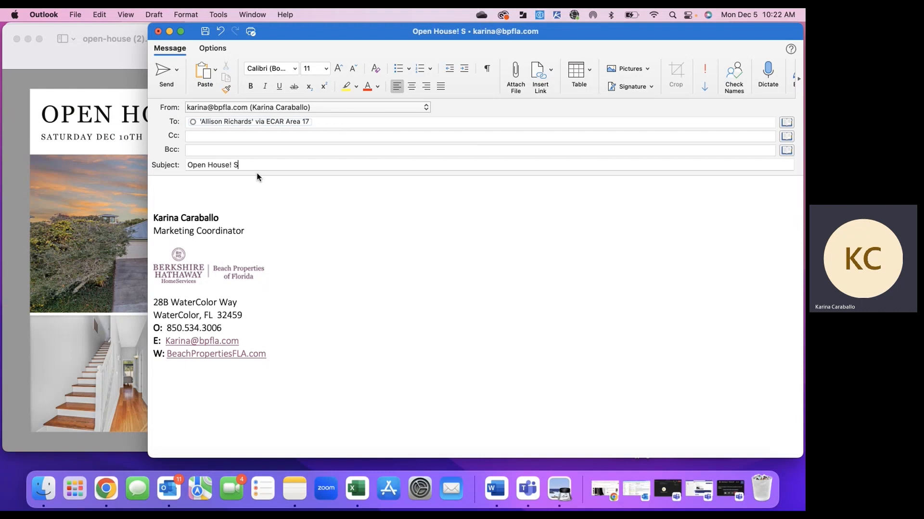
{"action": "type", "text": "aturday Dec. 10"}
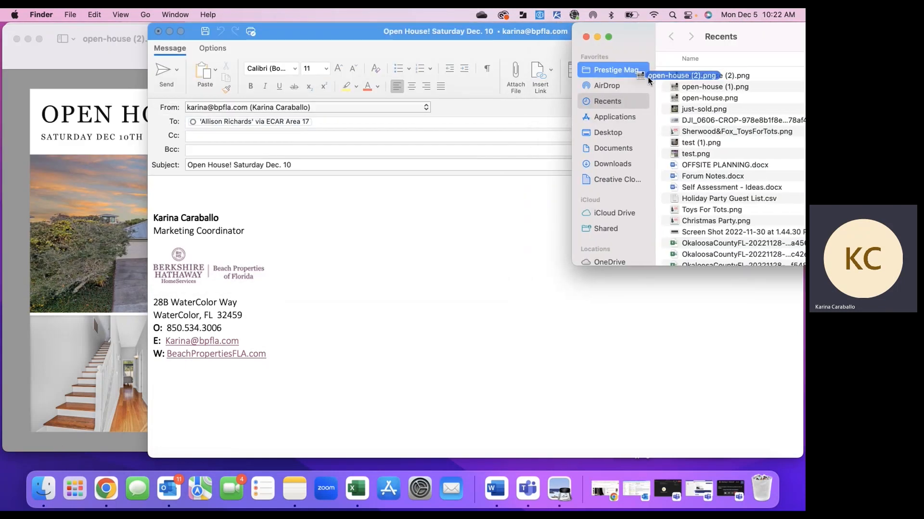
Drag open-house (2).png into the email body above the signature and check it
{"action": "left_click_drag", "start_coordinate": [681, 75], "coordinate": [227, 185]}
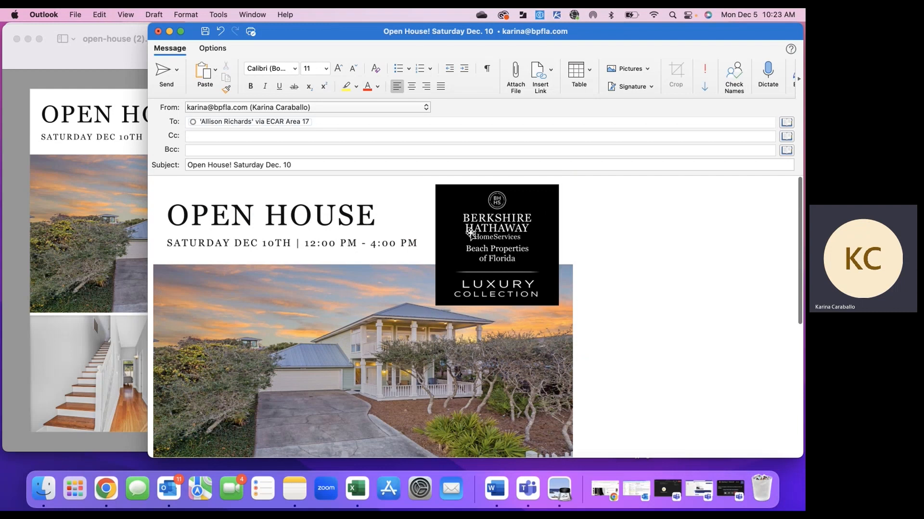
{"action": "mouse_move", "coordinate": [336, 265]}
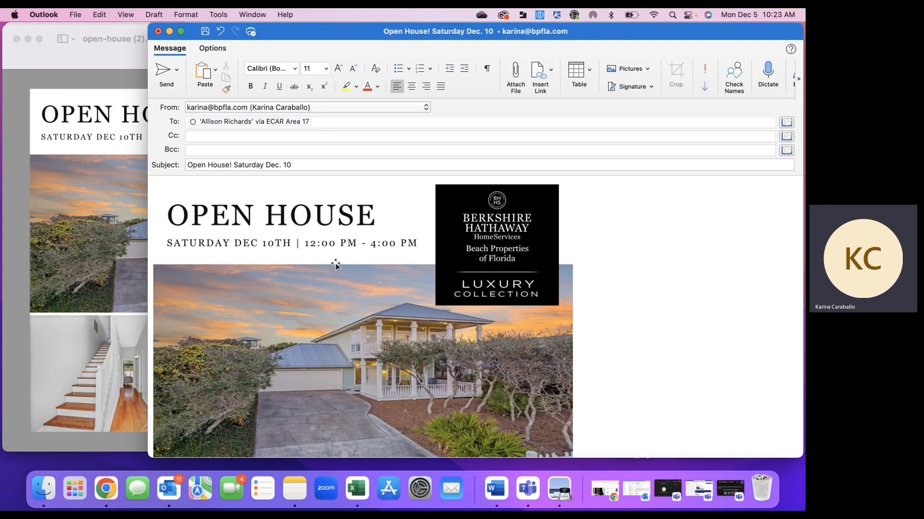
{"action": "mouse_move", "coordinate": [371, 230]}
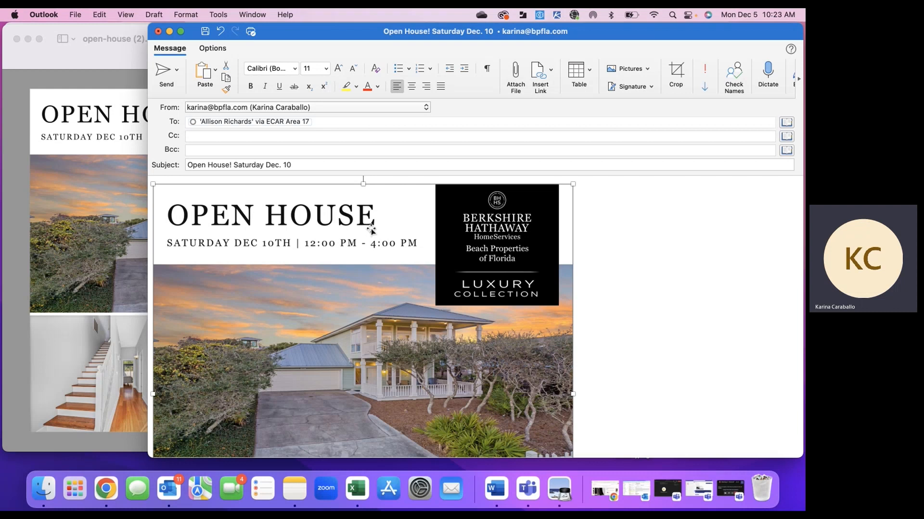
{"action": "mouse_move", "coordinate": [539, 303]}
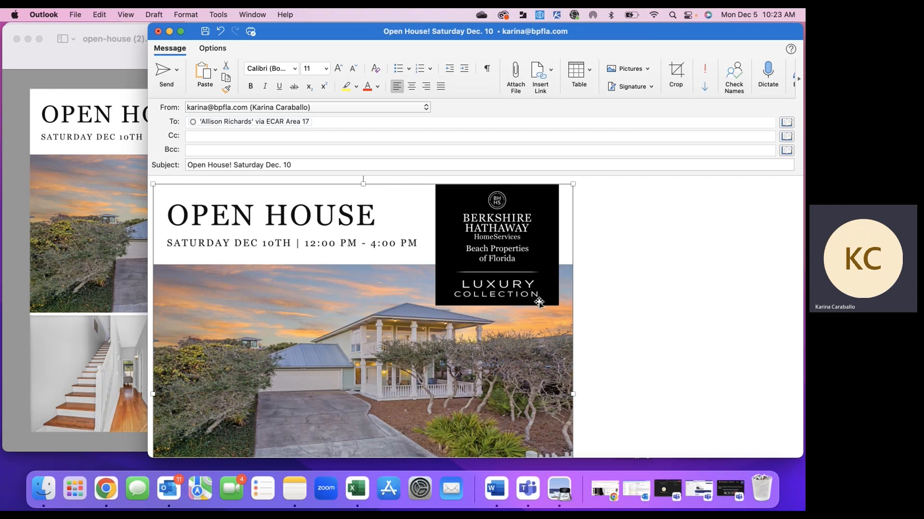
{"action": "mouse_move", "coordinate": [600, 272]}
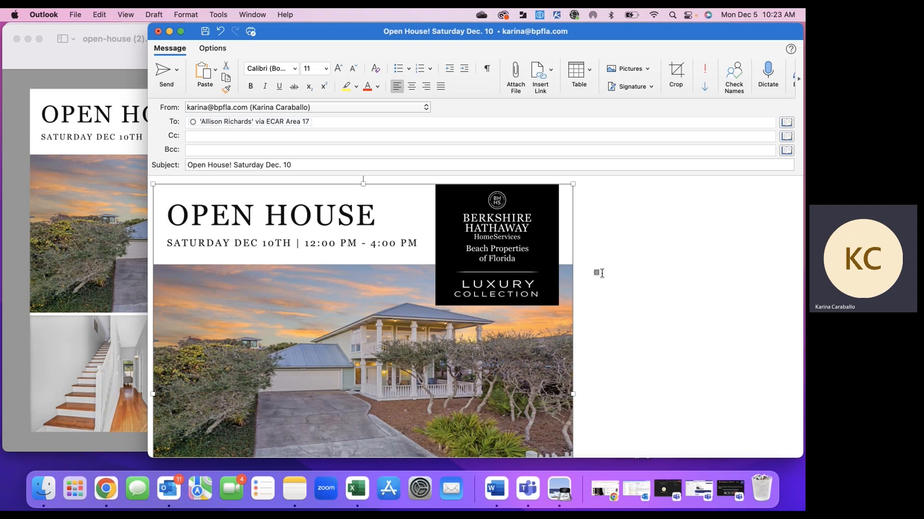
{"action": "scroll", "scroll_direction": "down", "scroll_amount": 3}
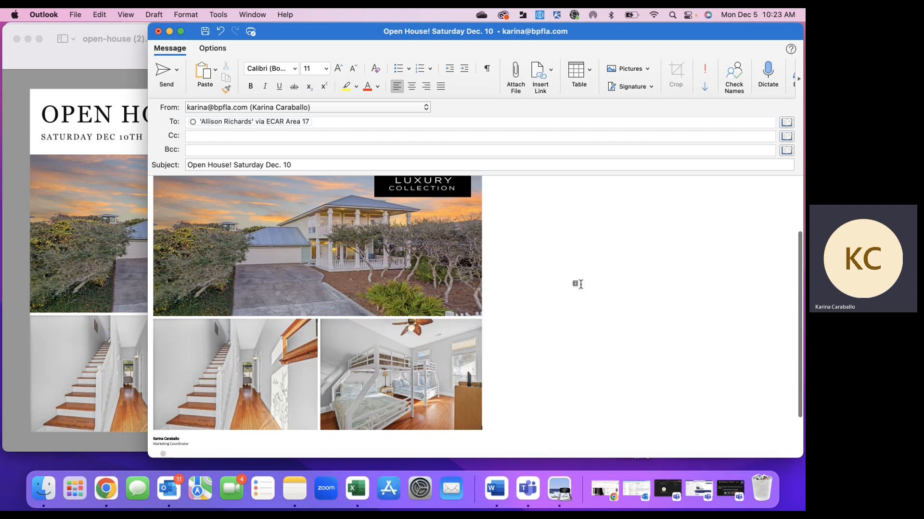
{"action": "scroll", "scroll_direction": "down", "scroll_amount": 3}
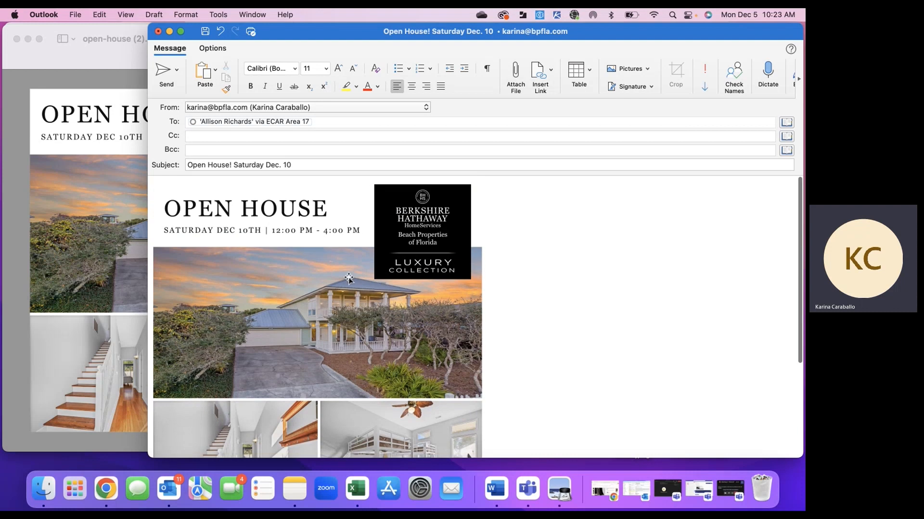
Select the embedded graphic and drag a corner handle to make it smaller
{"action": "left_click", "coordinate": [348, 278]}
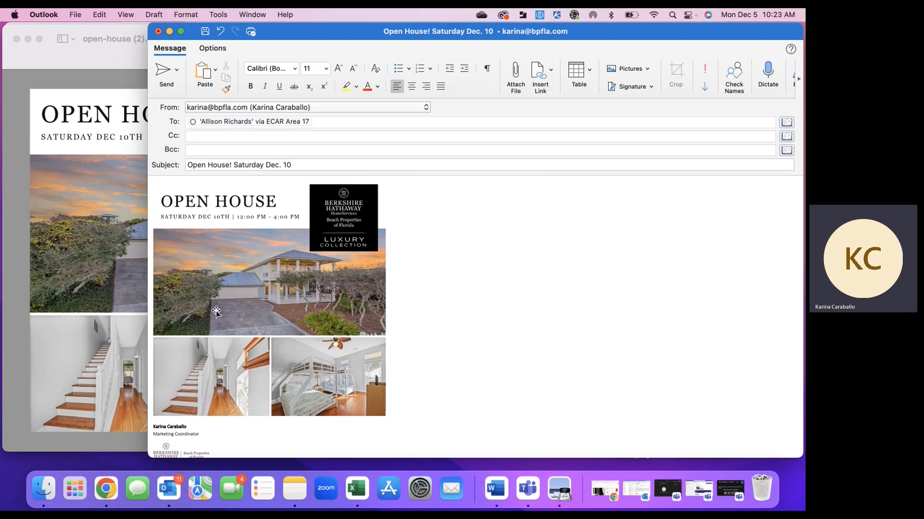
{"action": "mouse_move", "coordinate": [266, 277]}
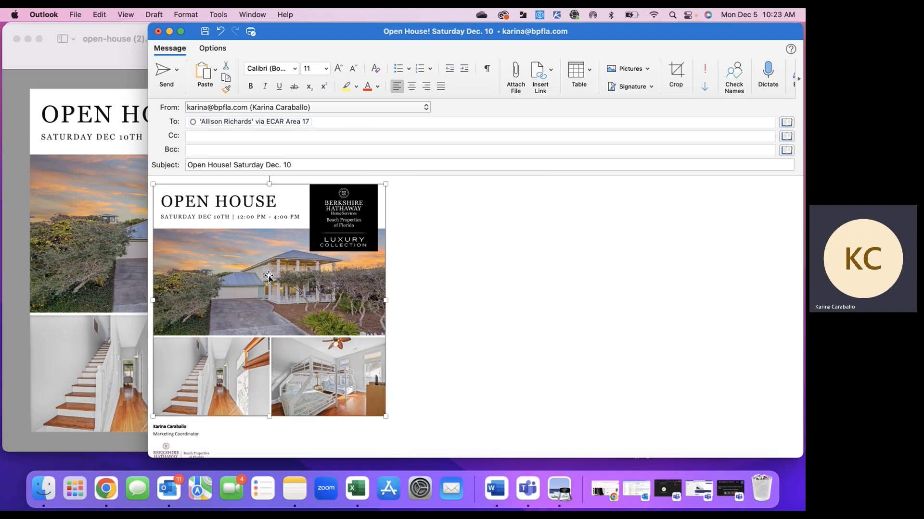
{"action": "left_click", "coordinate": [539, 74]}
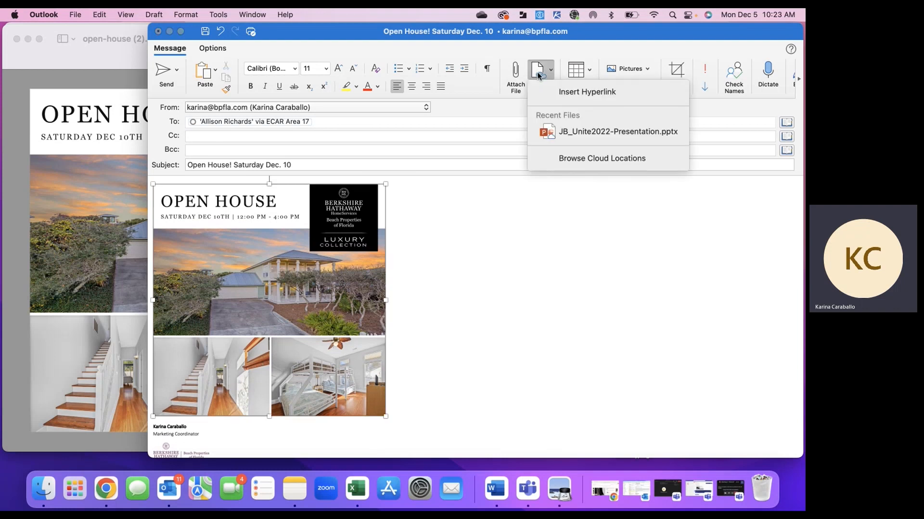
{"action": "left_click", "coordinate": [586, 93]}
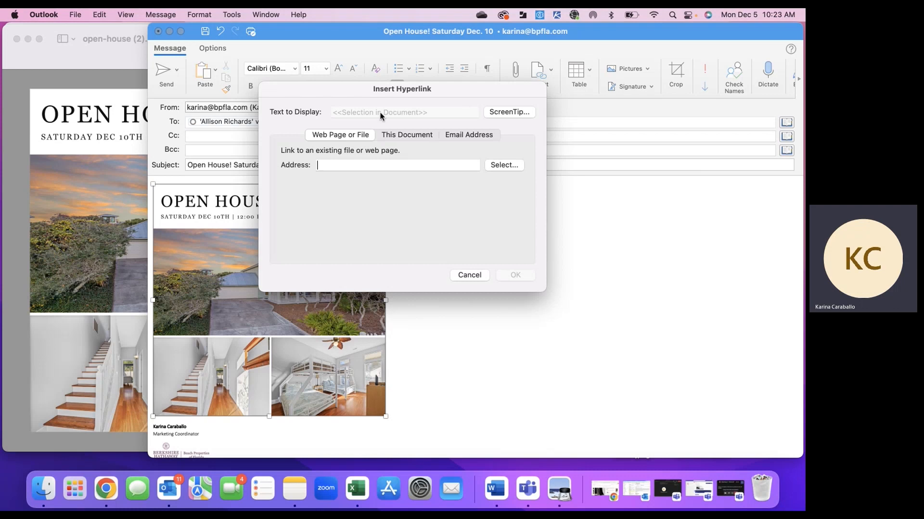
{"action": "left_click", "coordinate": [468, 275]}
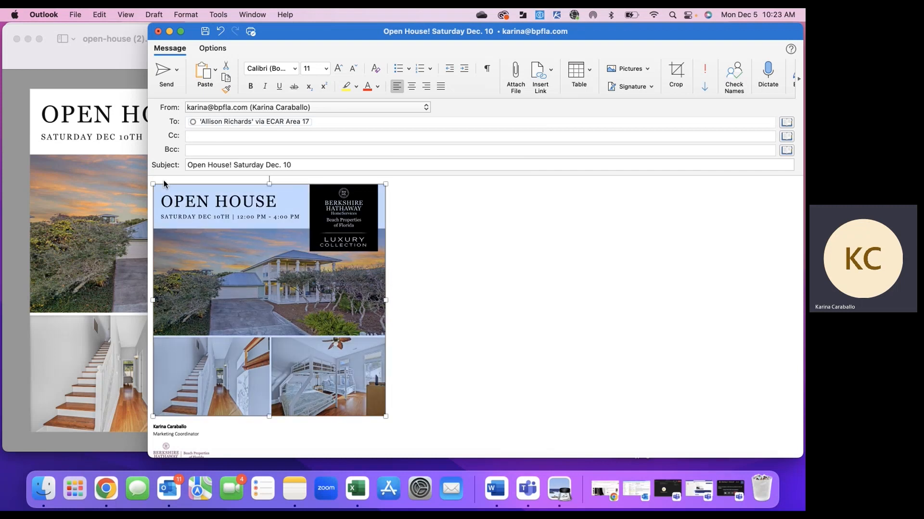
Insert a new line above the graphic reading 'Type Here'
{"action": "left_click", "coordinate": [159, 180]}
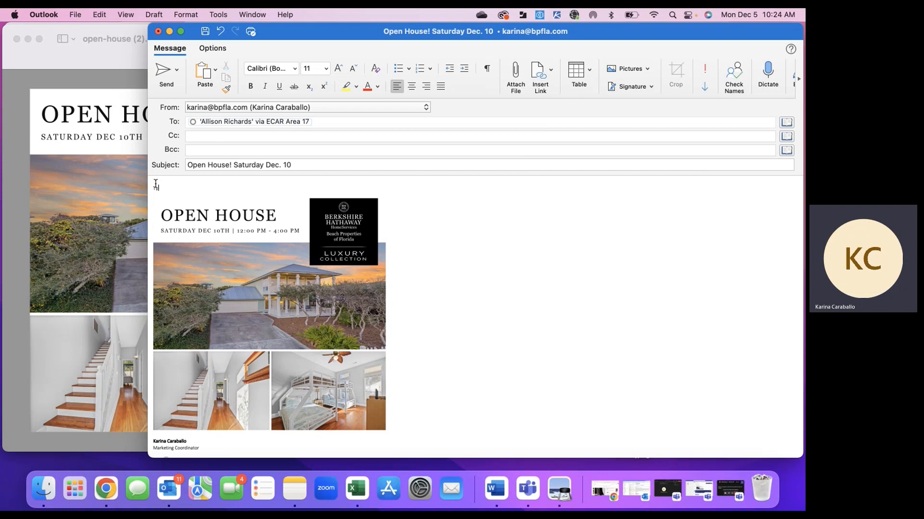
{"action": "left_click", "coordinate": [167, 187]}
{"action": "type", "text": "Type Here."}
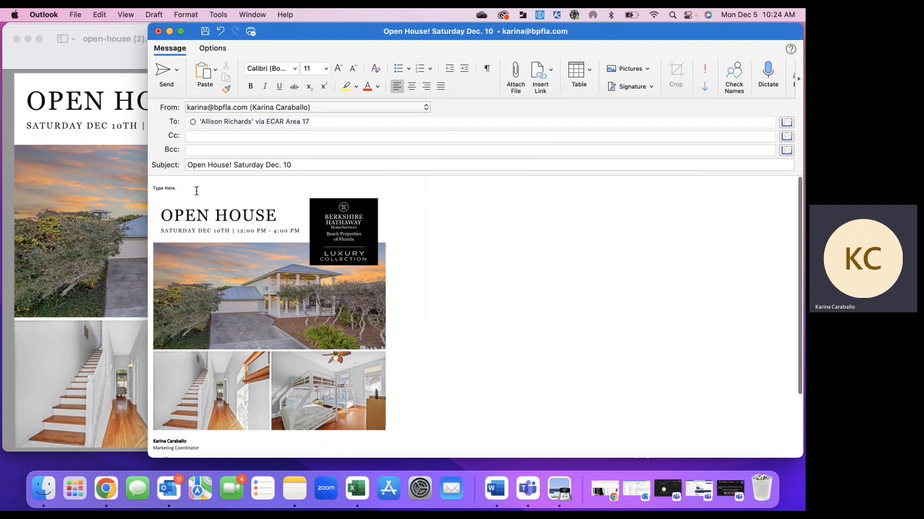
{"action": "left_click", "coordinate": [177, 188]}
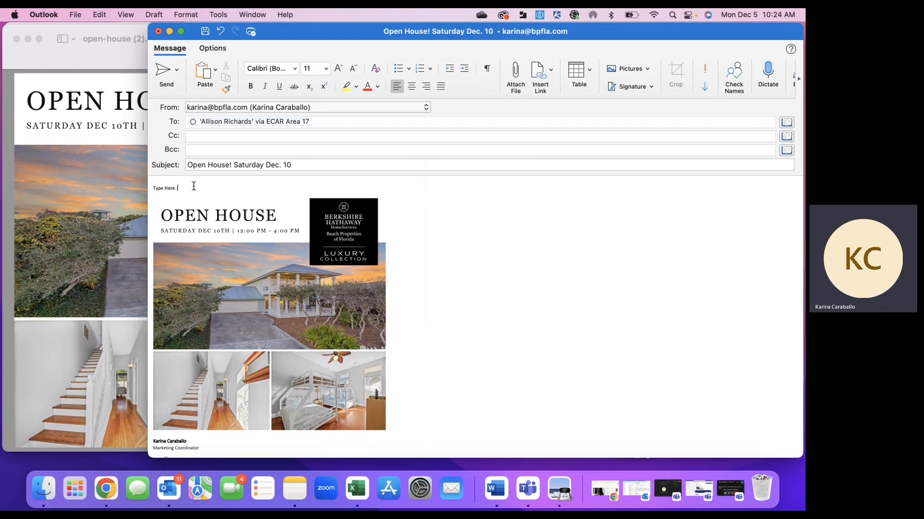
{"action": "mouse_move", "coordinate": [492, 315]}
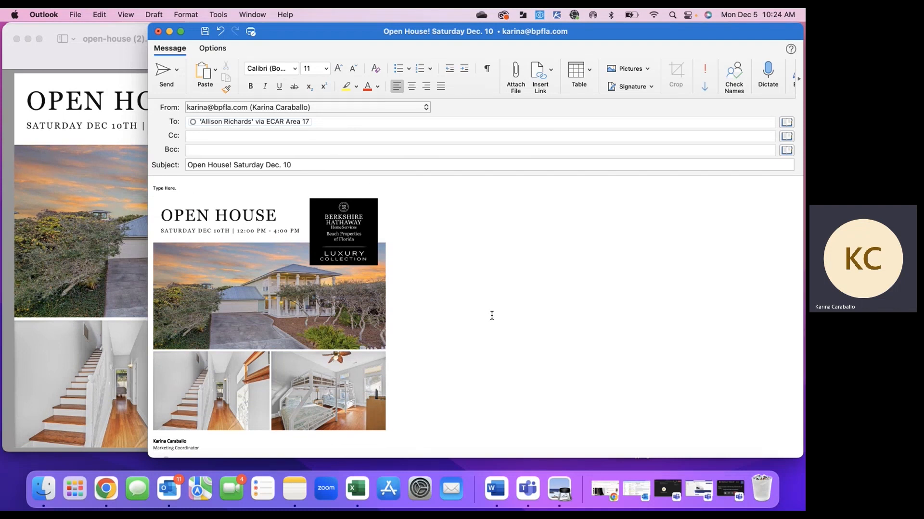